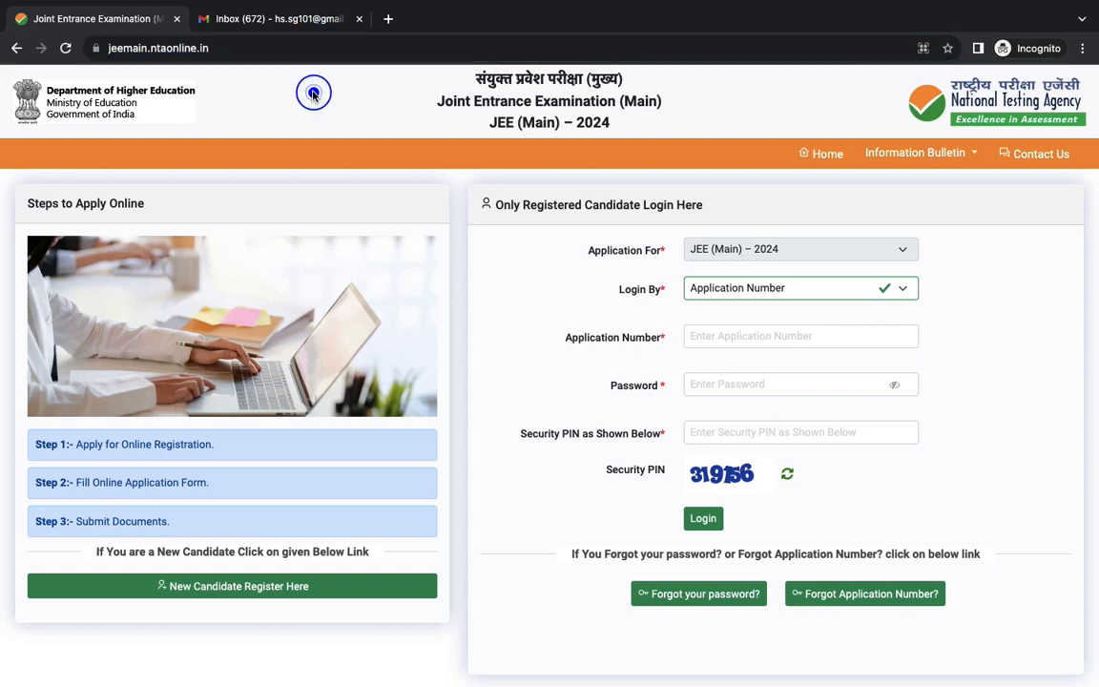
{"action": "mouse_move", "coordinate": [283, 594]}
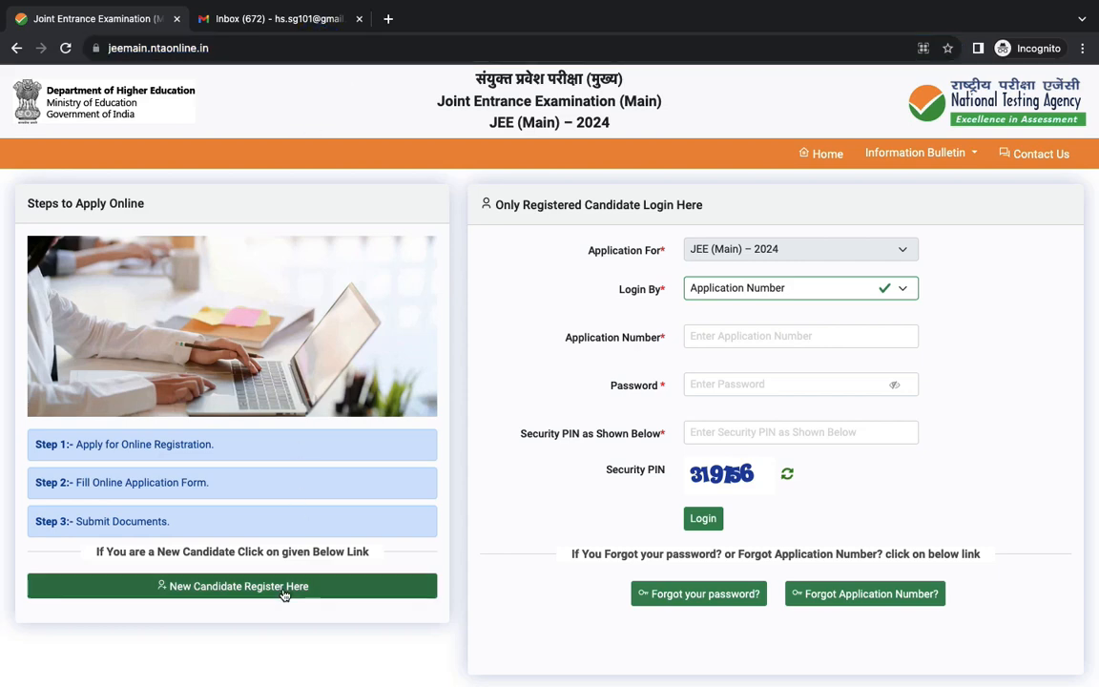
- Choose 'New Candidate Register Here' to begin a new registration
{"action": "left_click", "coordinate": [233, 586]}
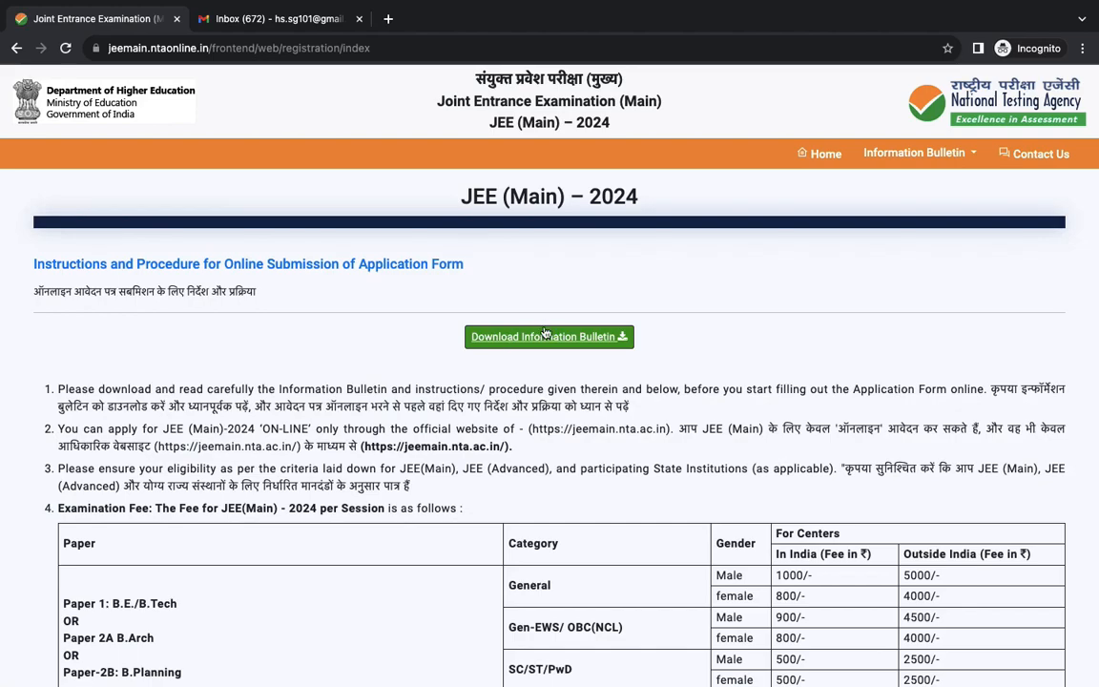
- Read through the instructions, accept the bulletin declaration, and proceed to the login options
{"action": "scroll", "scroll_direction": "down", "scroll_amount": 3}
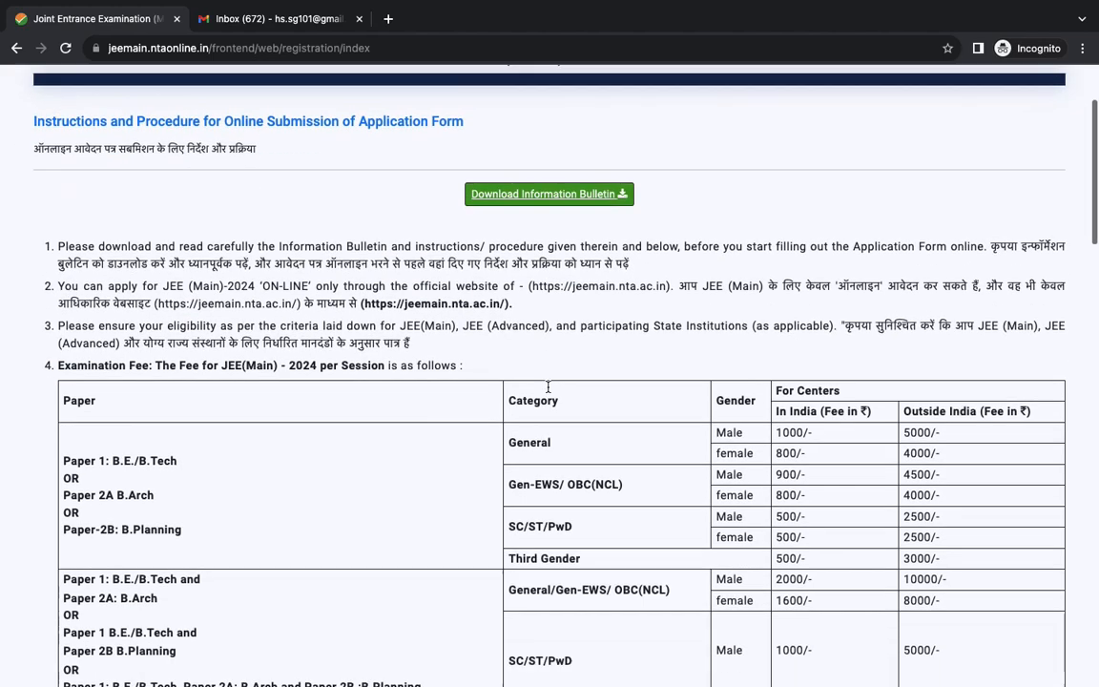
{"action": "scroll", "scroll_direction": "down", "scroll_amount": 3}
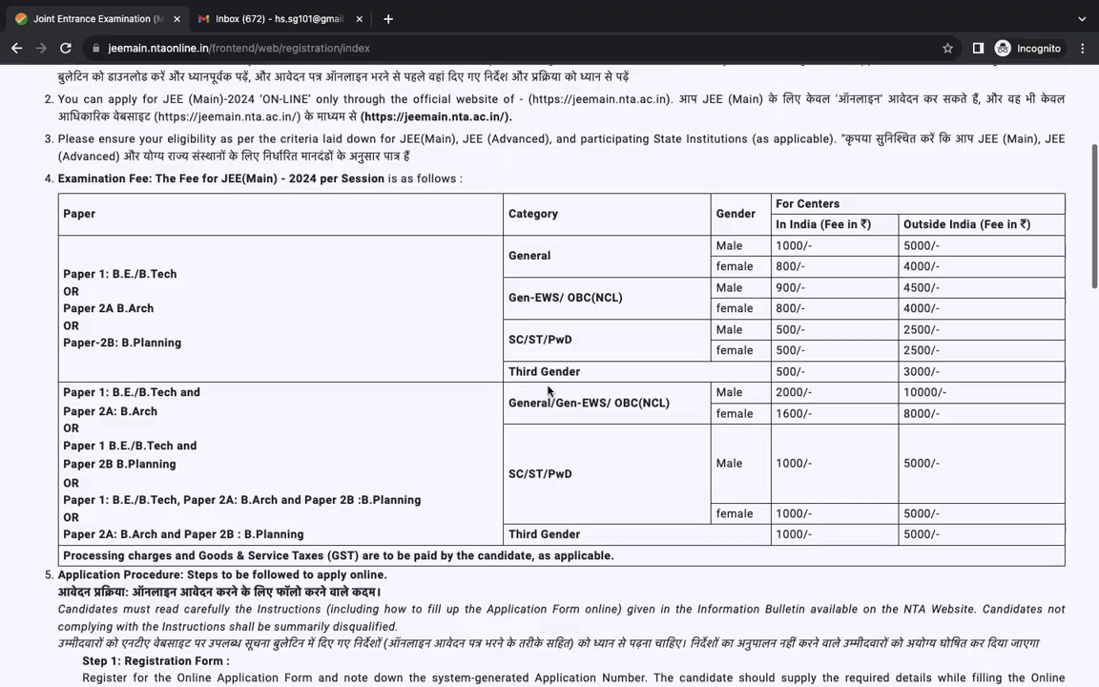
{"action": "scroll", "scroll_direction": "down", "scroll_amount": 3}
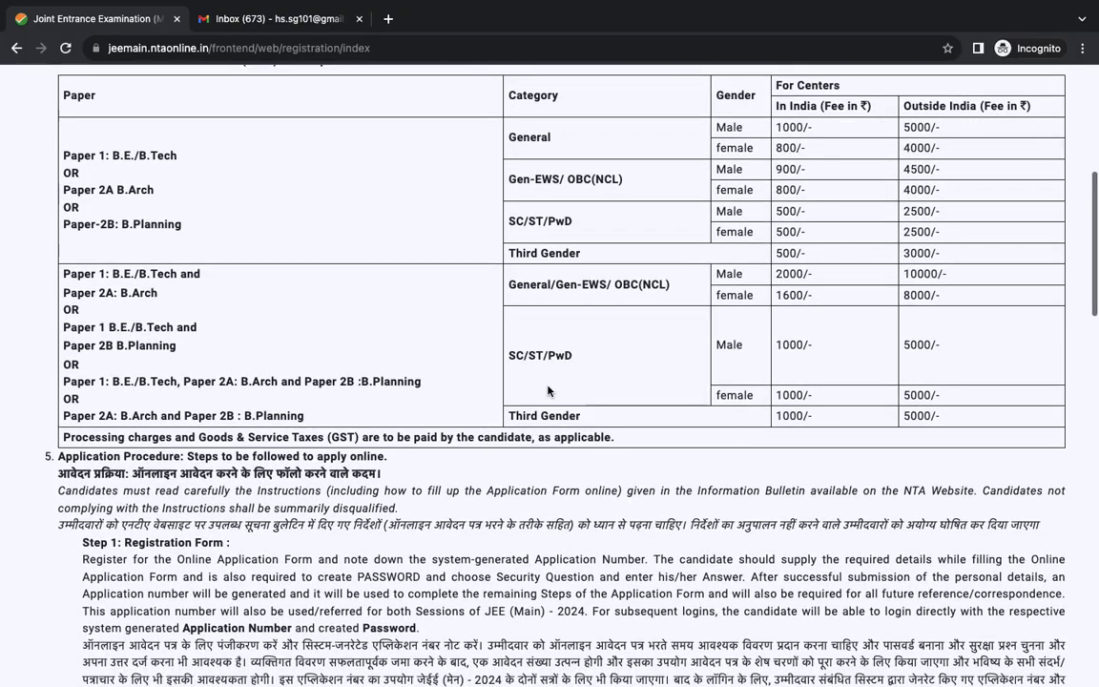
{"action": "scroll", "scroll_direction": "down", "scroll_amount": 3}
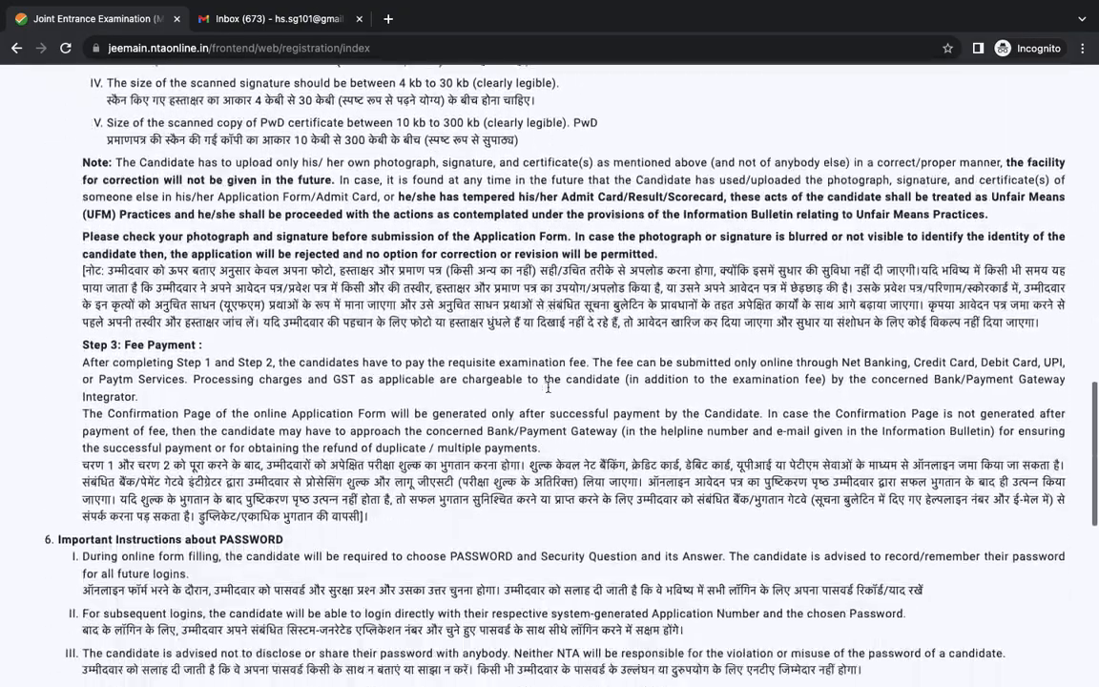
{"action": "scroll", "scroll_direction": "down", "scroll_amount": 3}
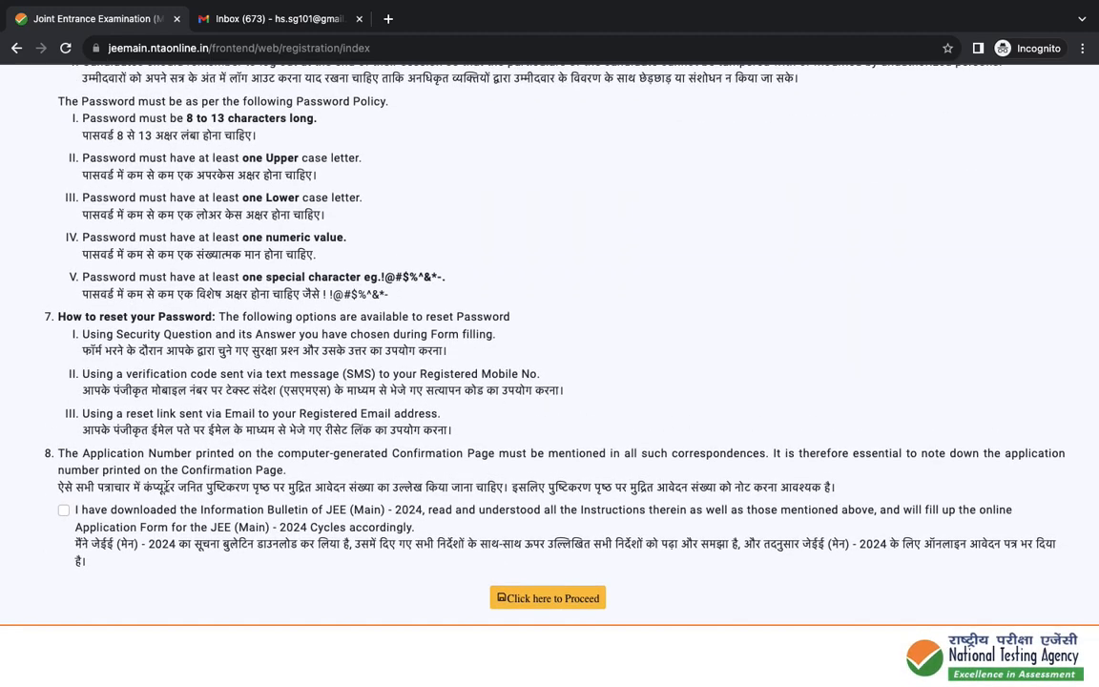
{"action": "left_click", "coordinate": [64, 509]}
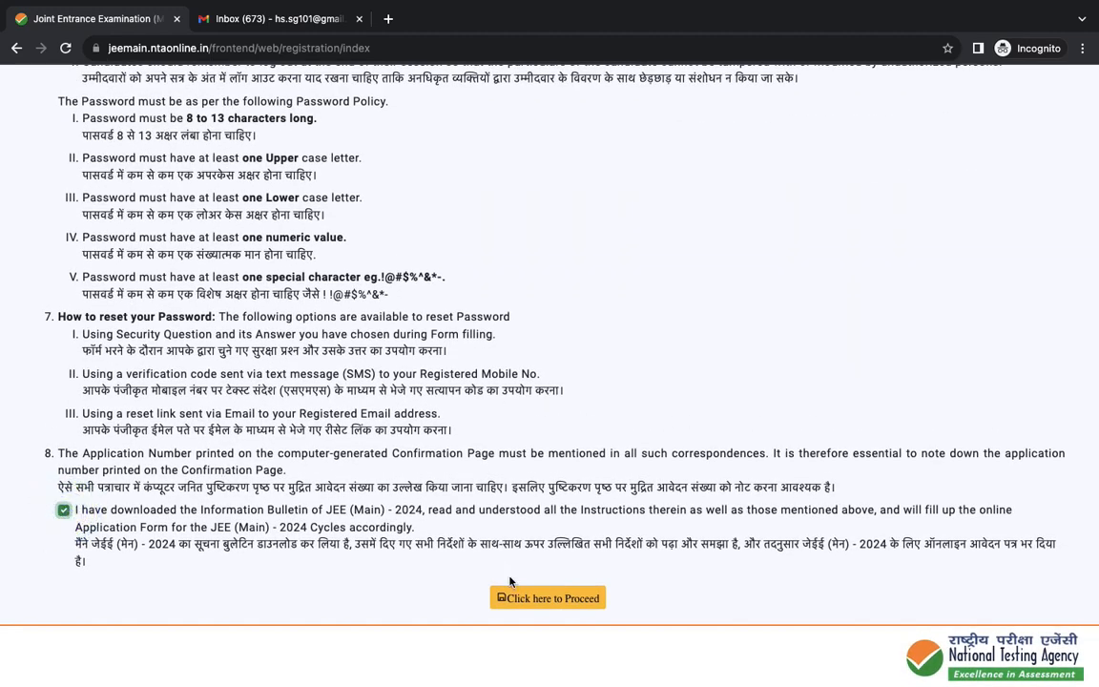
{"action": "left_click", "coordinate": [548, 597]}
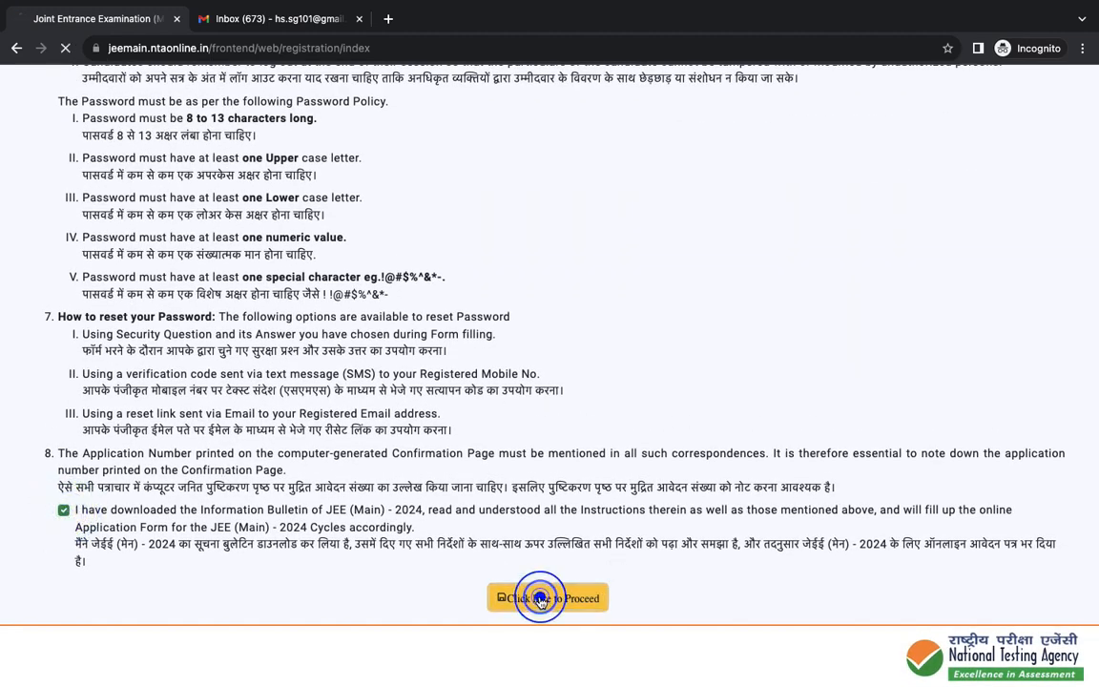
{"action": "left_click", "coordinate": [549, 597]}
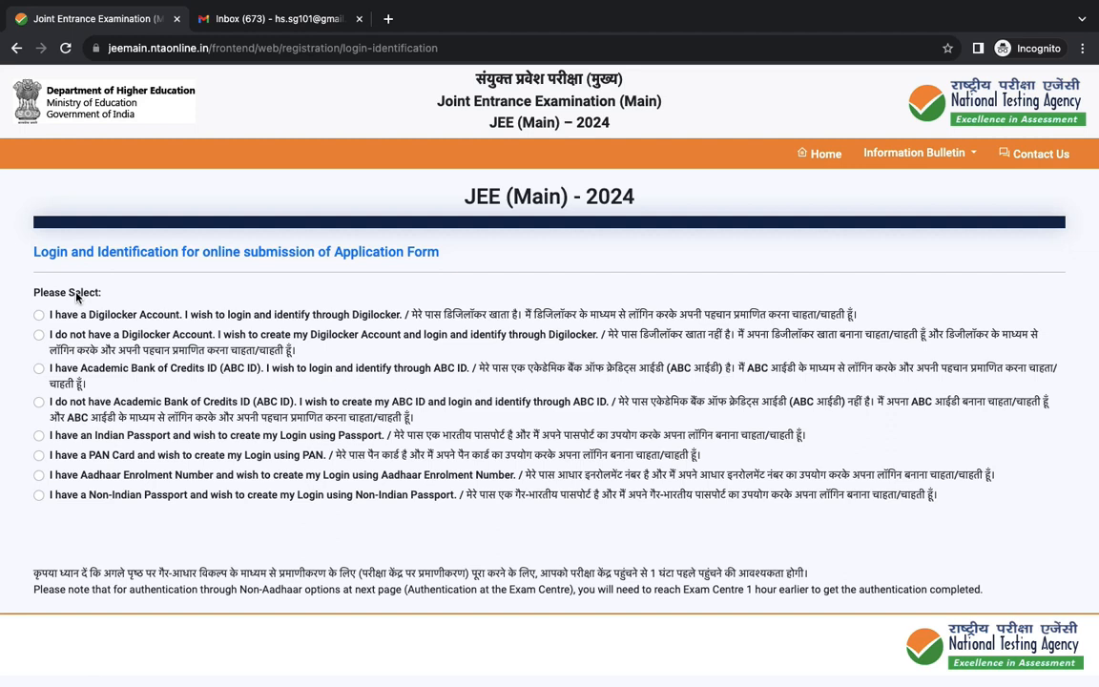
{"action": "mouse_move", "coordinate": [40, 451]}
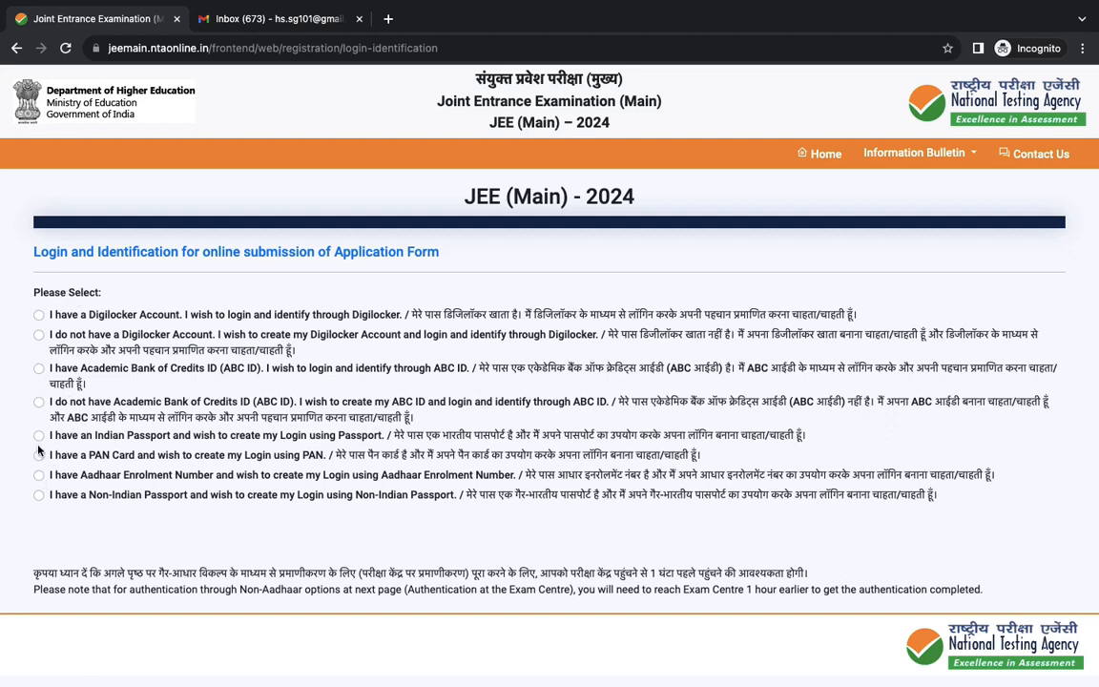
- Log in with an Aadhaar Enrolment Number, entering '40' and submitting it
{"action": "left_click", "coordinate": [39, 474]}
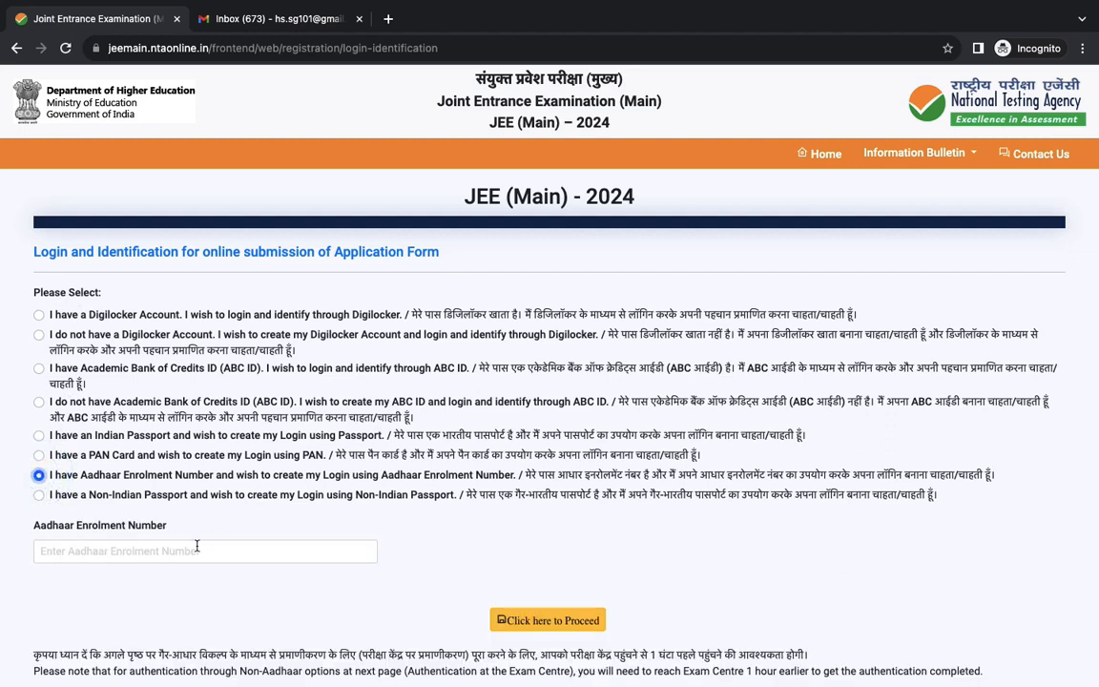
{"action": "left_click", "coordinate": [206, 551]}
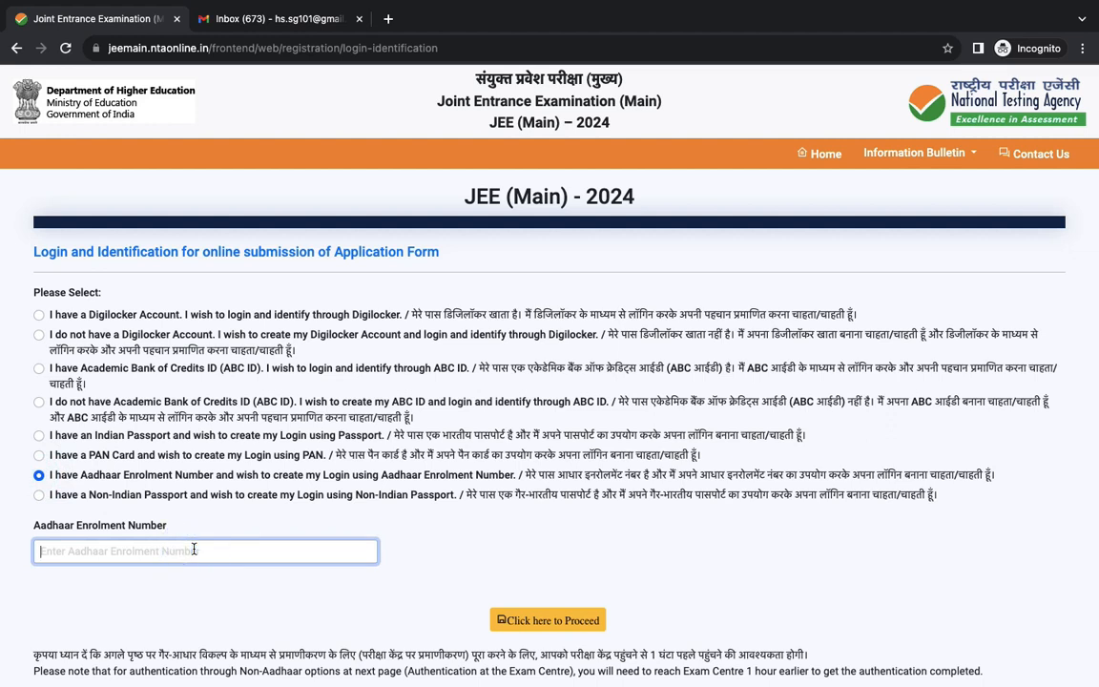
{"action": "type", "text": "40"}
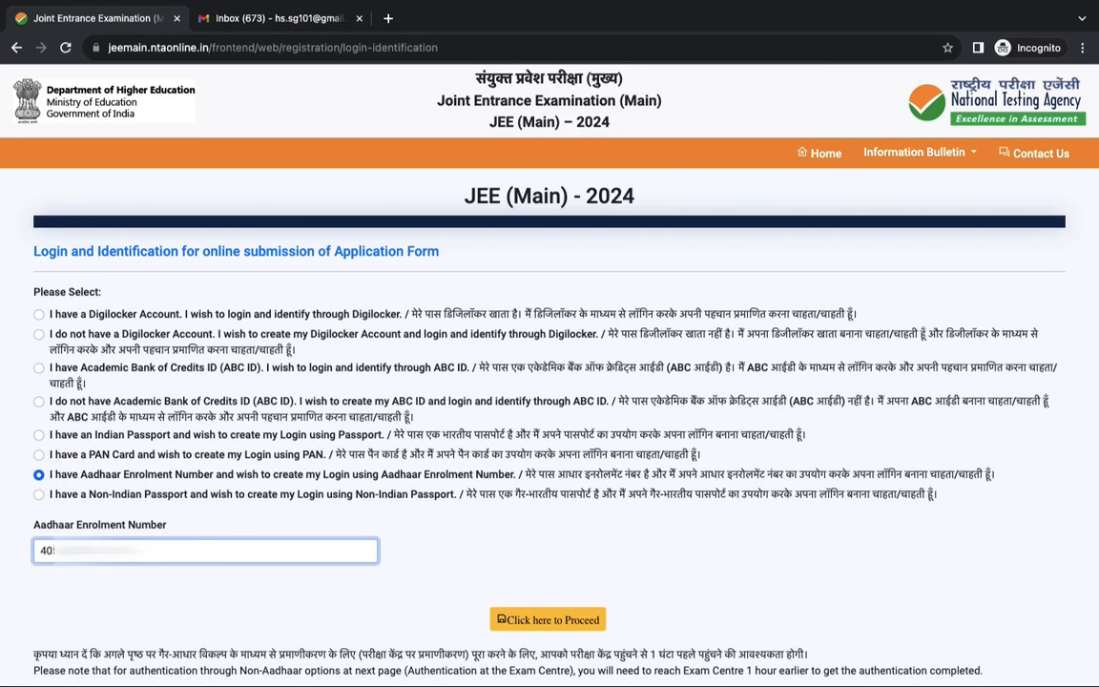
{"action": "left_click", "coordinate": [547, 549]}
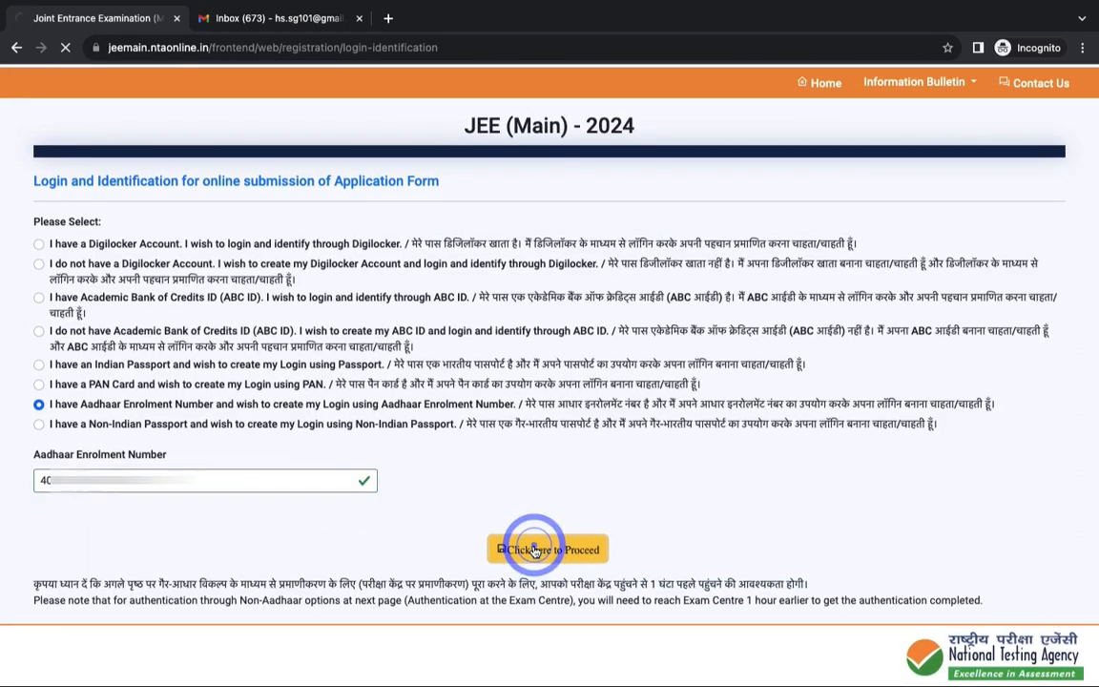
- Share the Aadhaar Number for exam-centre authentication and continue to the personal details form
{"action": "left_click", "coordinate": [548, 549]}
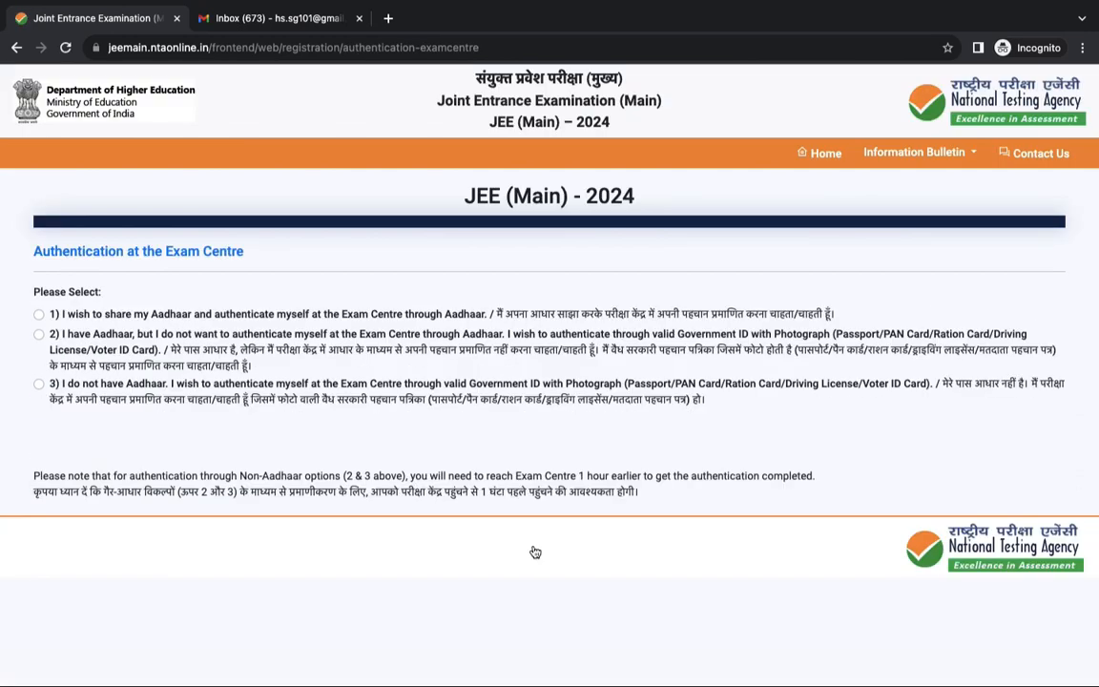
{"action": "mouse_move", "coordinate": [388, 328]}
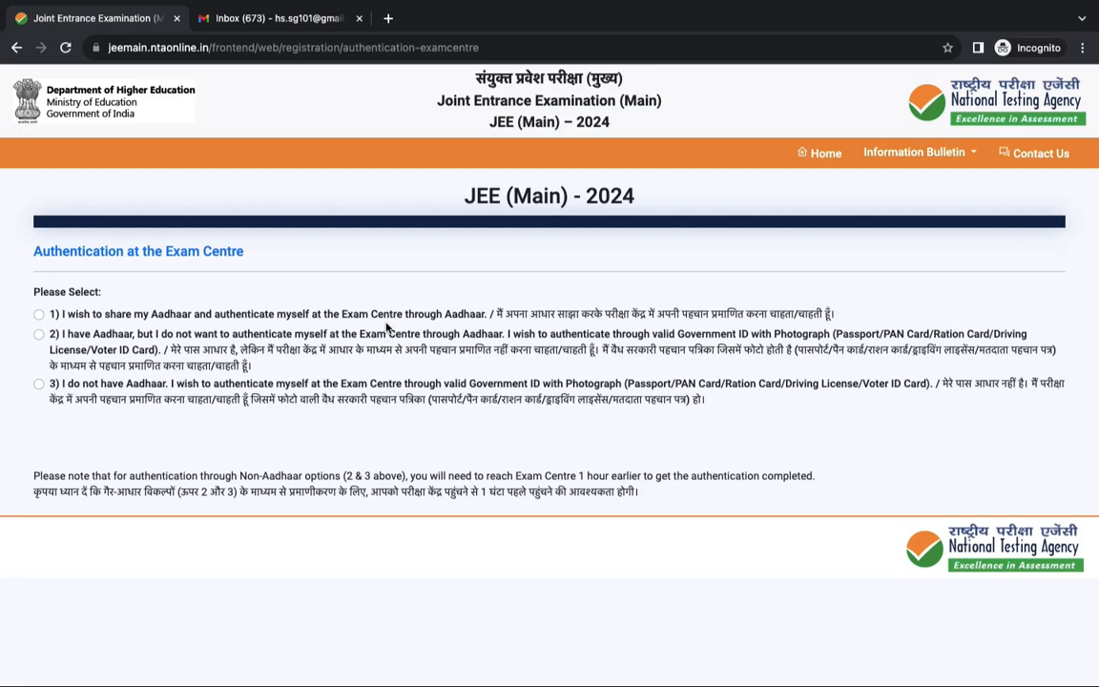
{"action": "left_click", "coordinate": [39, 314]}
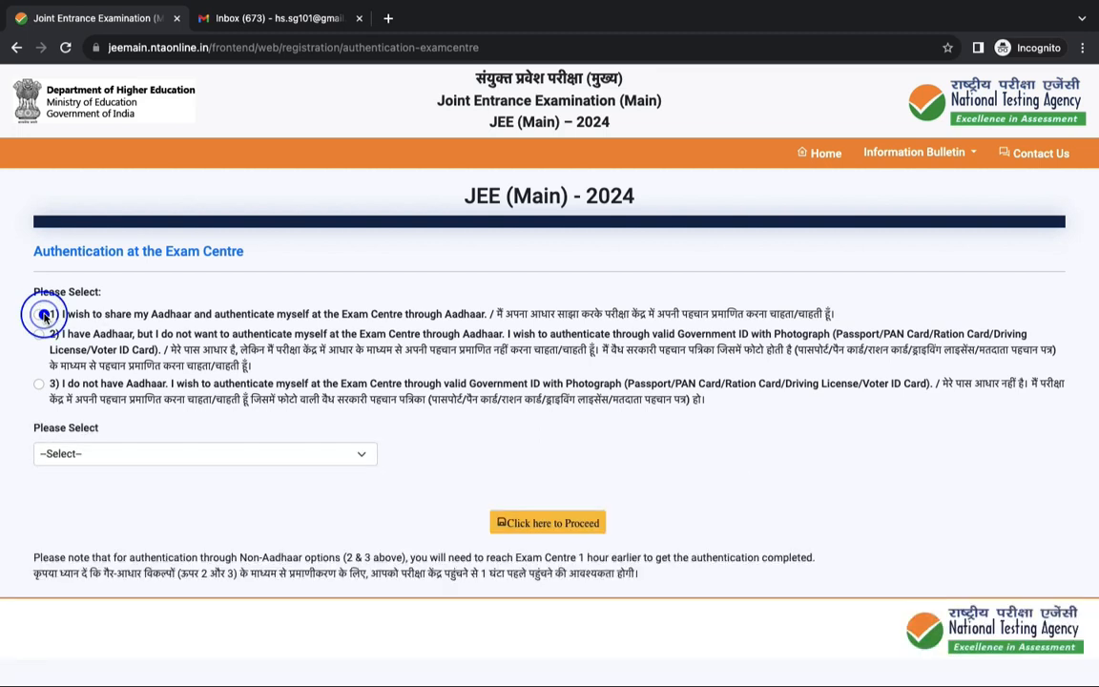
{"action": "left_click", "coordinate": [39, 314]}
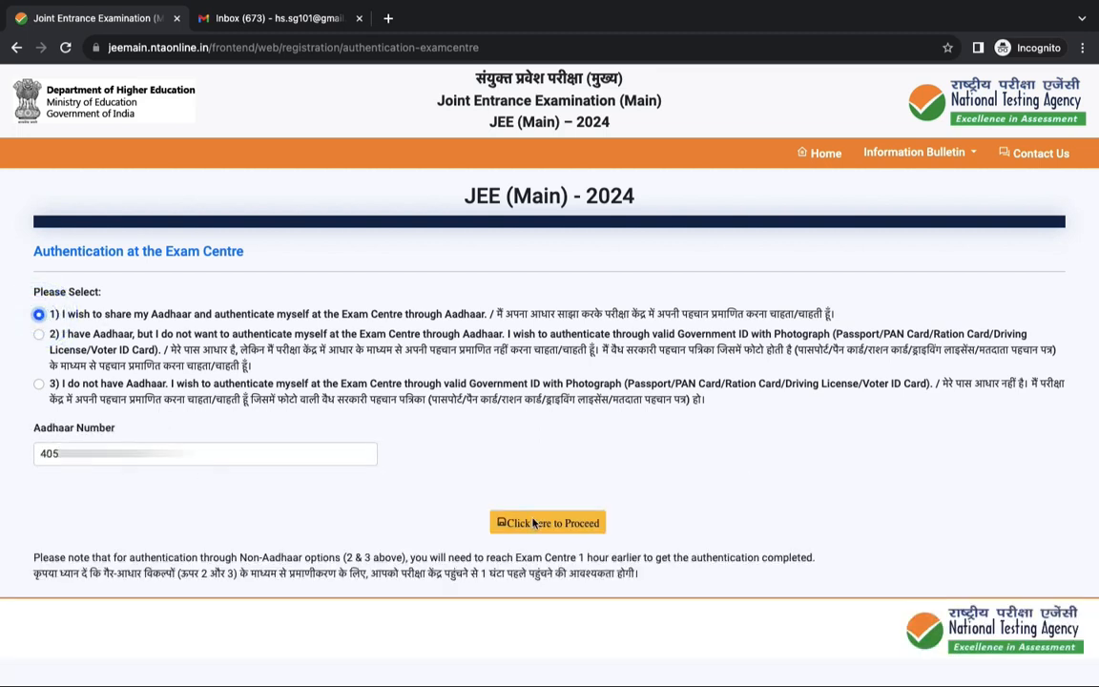
{"action": "left_click", "coordinate": [548, 522]}
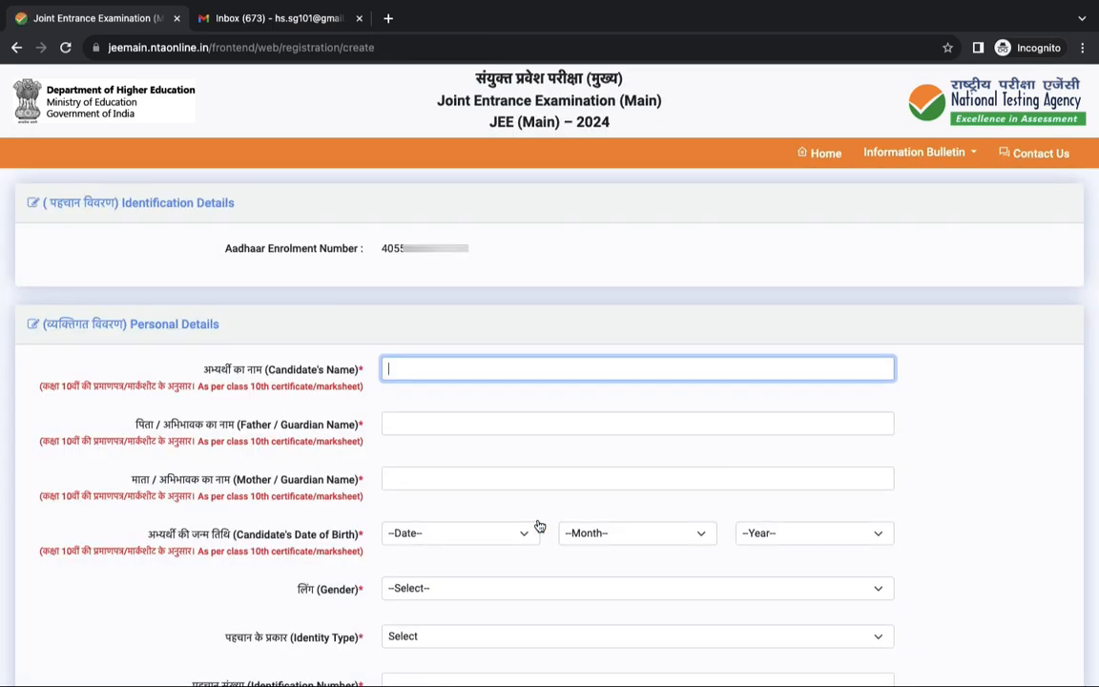
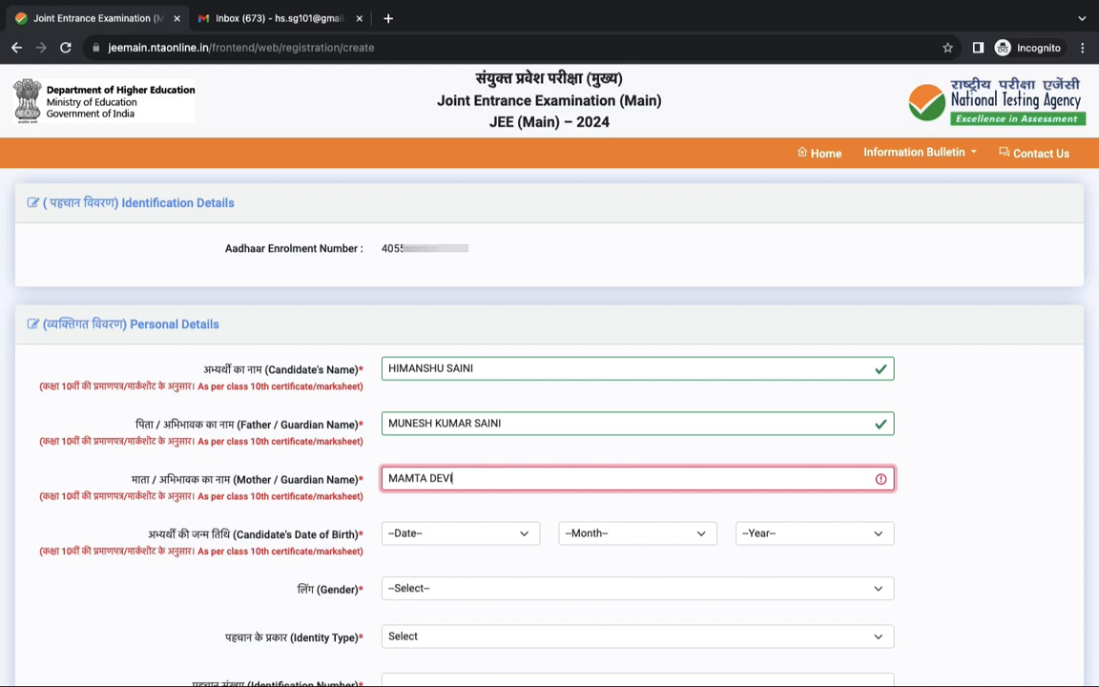
- Set the birth date with year 2000, gender Male, and identity type govt identity with photograph
{"action": "left_click", "coordinate": [461, 532]}
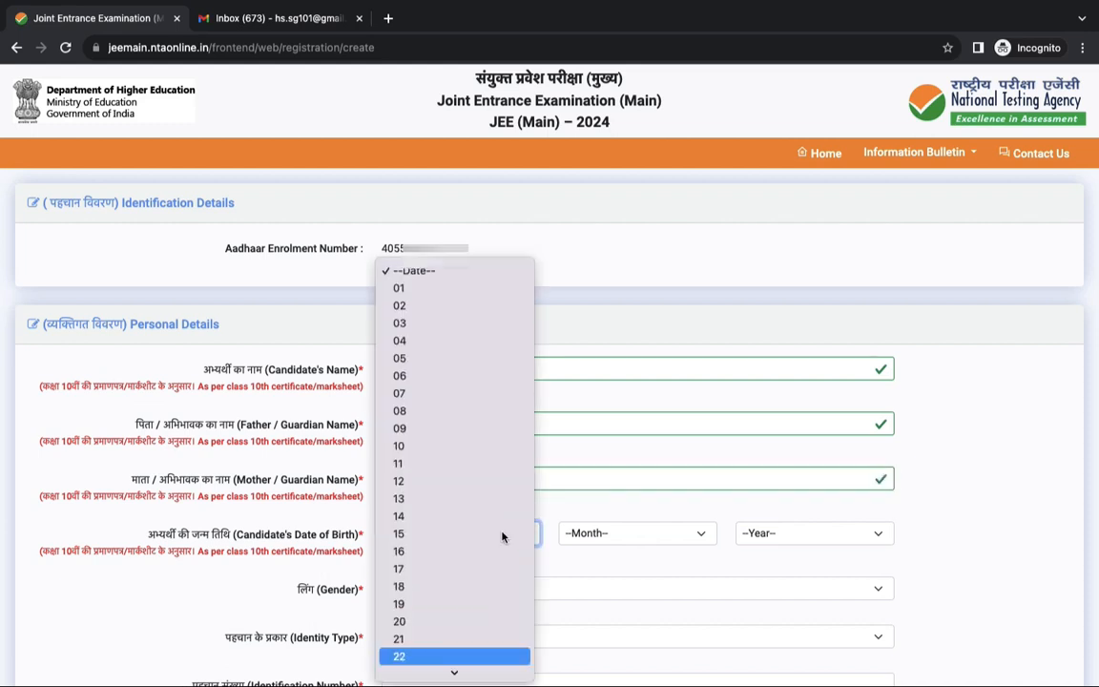
{"action": "left_click", "coordinate": [399, 656]}
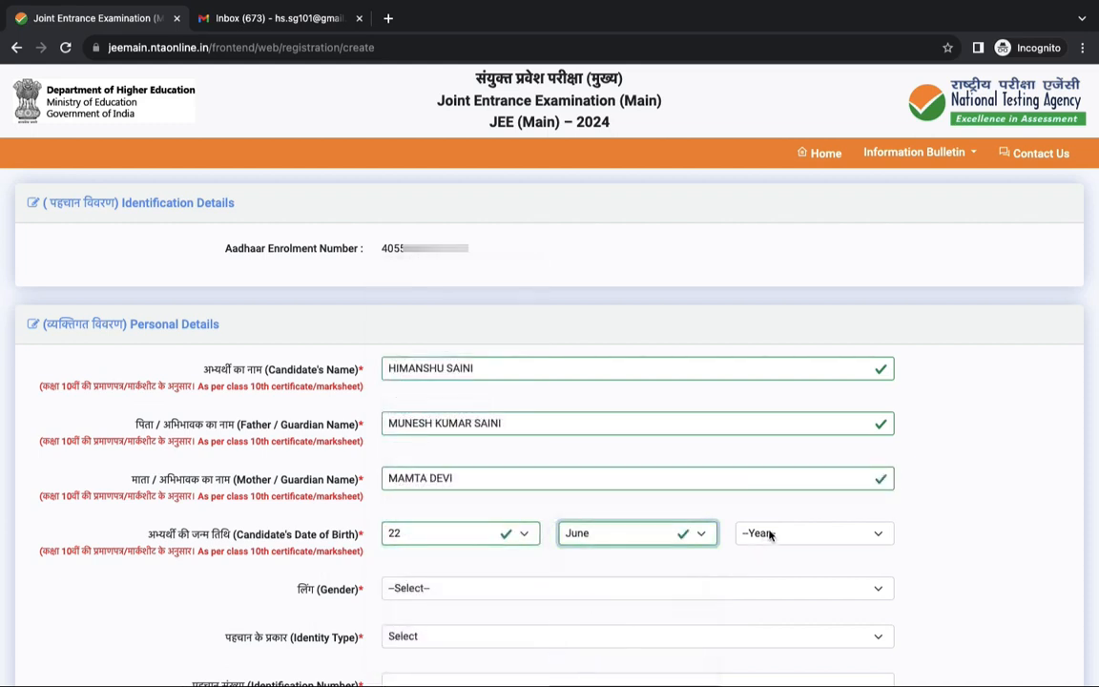
{"action": "left_click", "coordinate": [812, 533]}
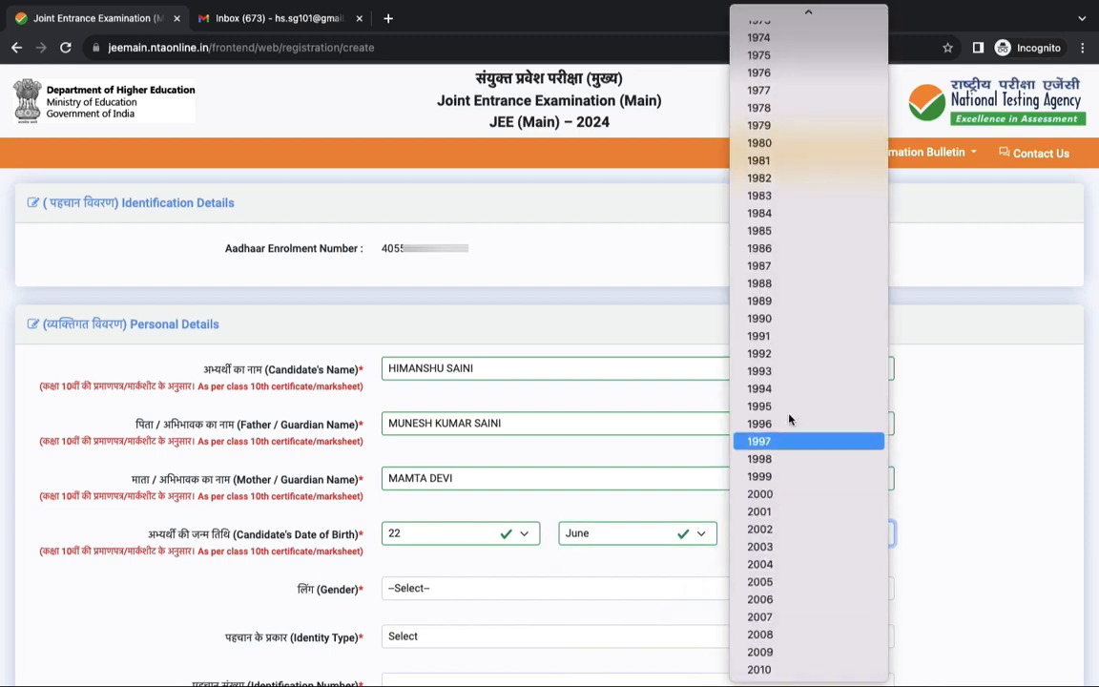
{"action": "left_click", "coordinate": [760, 494]}
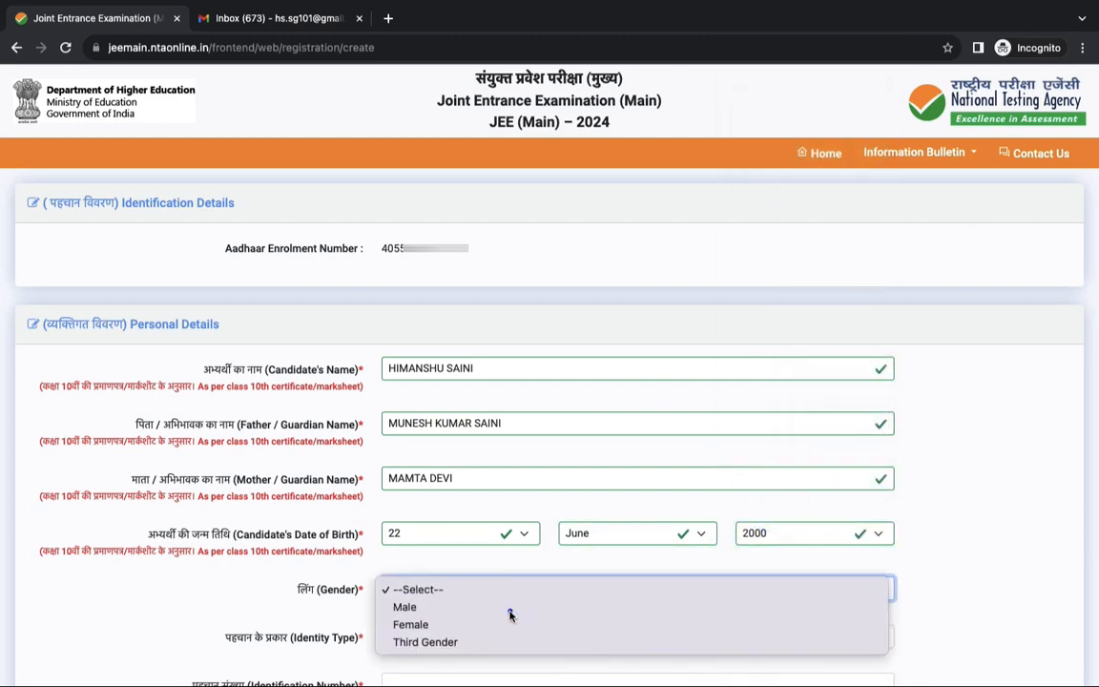
{"action": "left_click", "coordinate": [404, 606]}
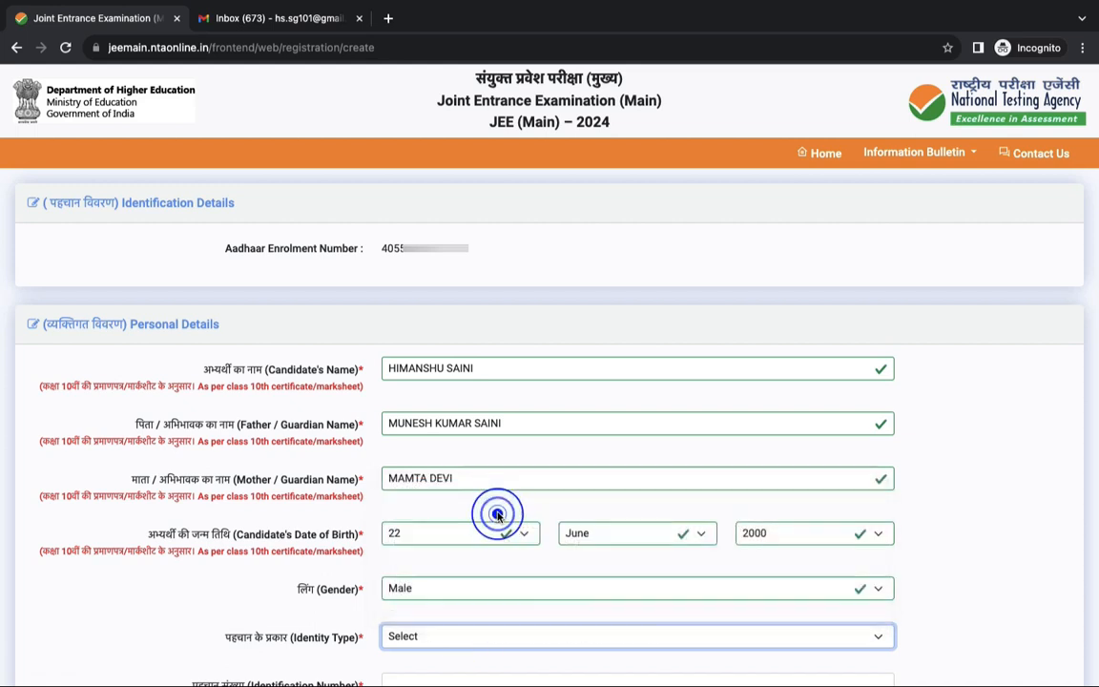
{"action": "left_click", "coordinate": [638, 636]}
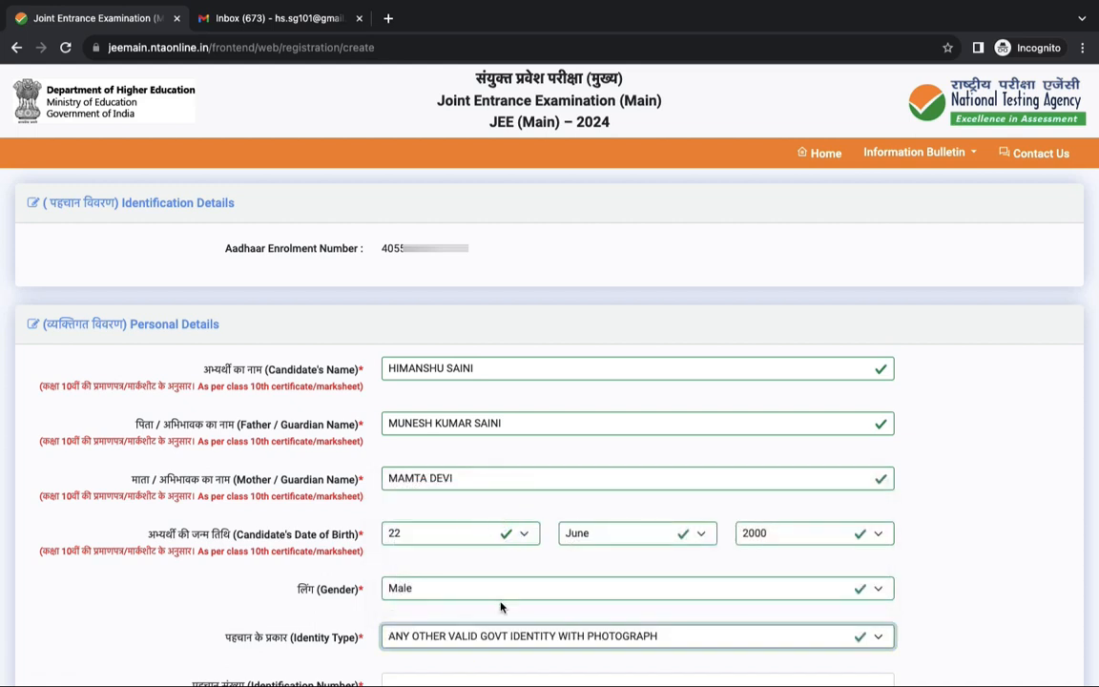
{"action": "scroll", "scroll_direction": "down", "scroll_amount": 3}
{"action": "type", "text": "PRATEET"}
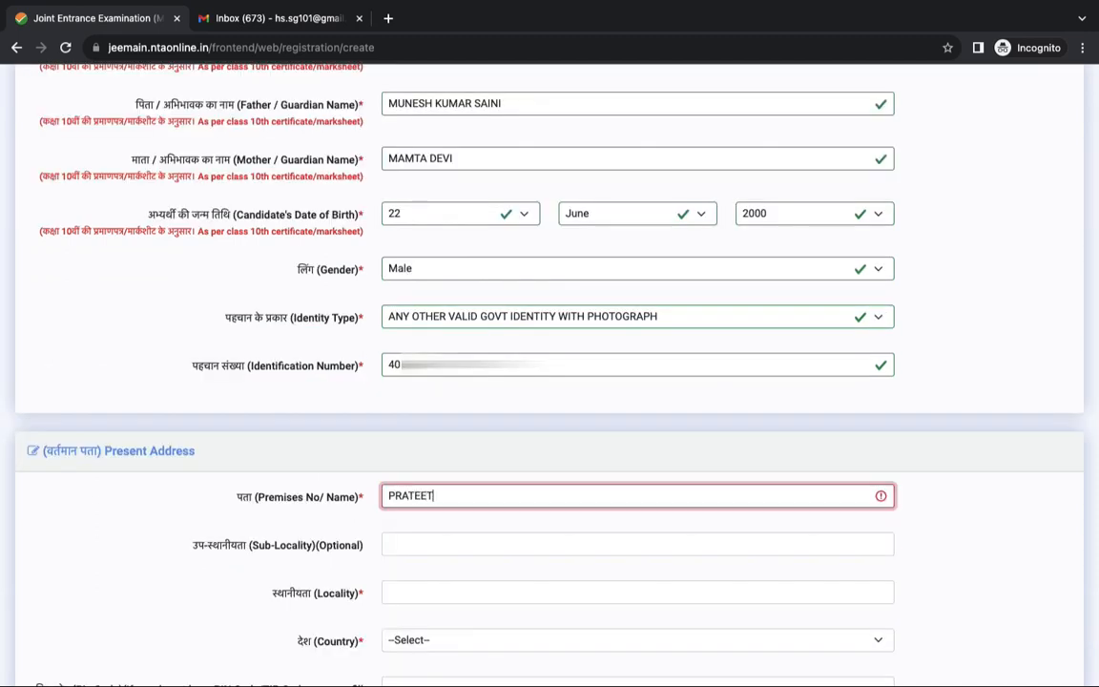
{"action": "type", "text": "NAGAR"}
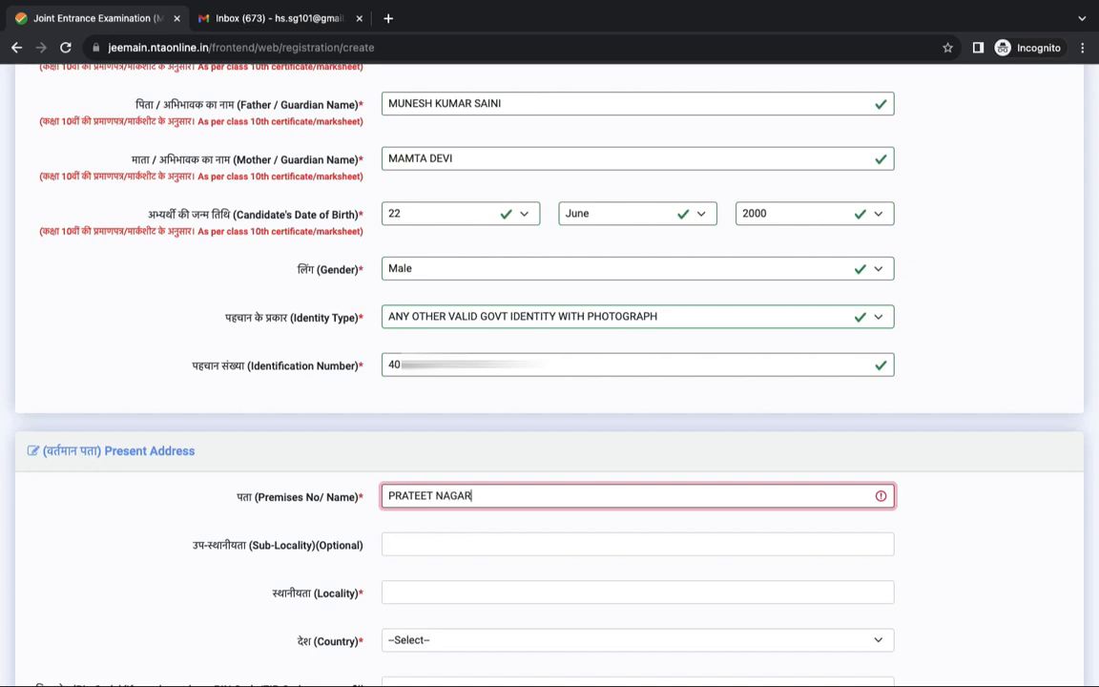
{"action": "mouse_move", "coordinate": [456, 591]}
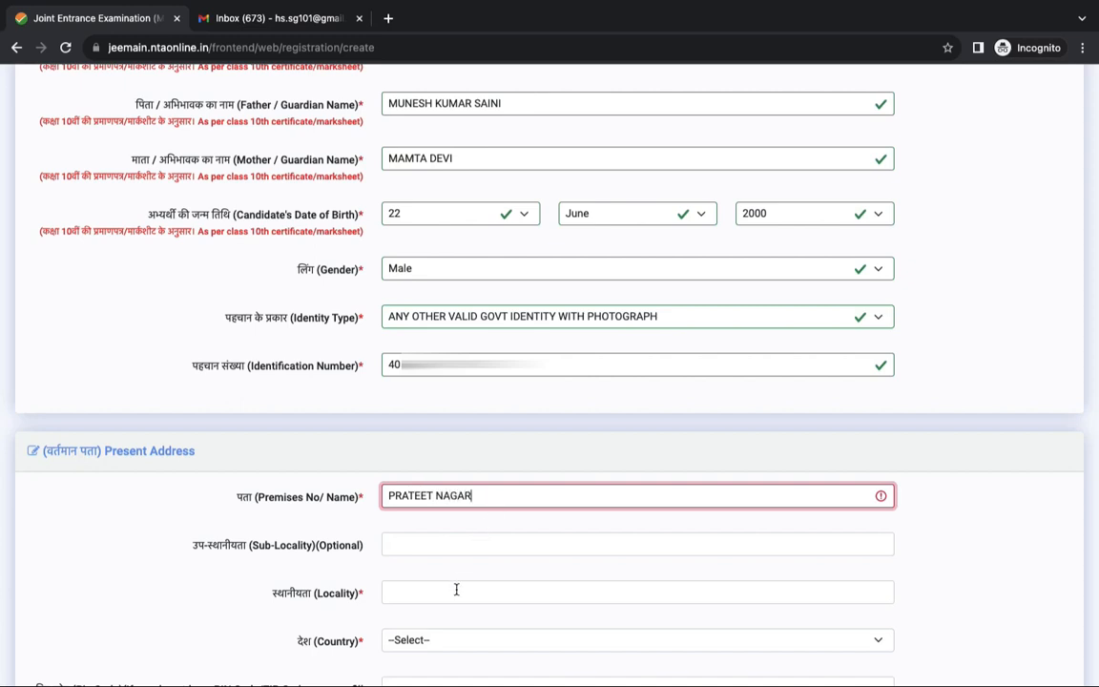
{"action": "type", "text": "DEHR"}
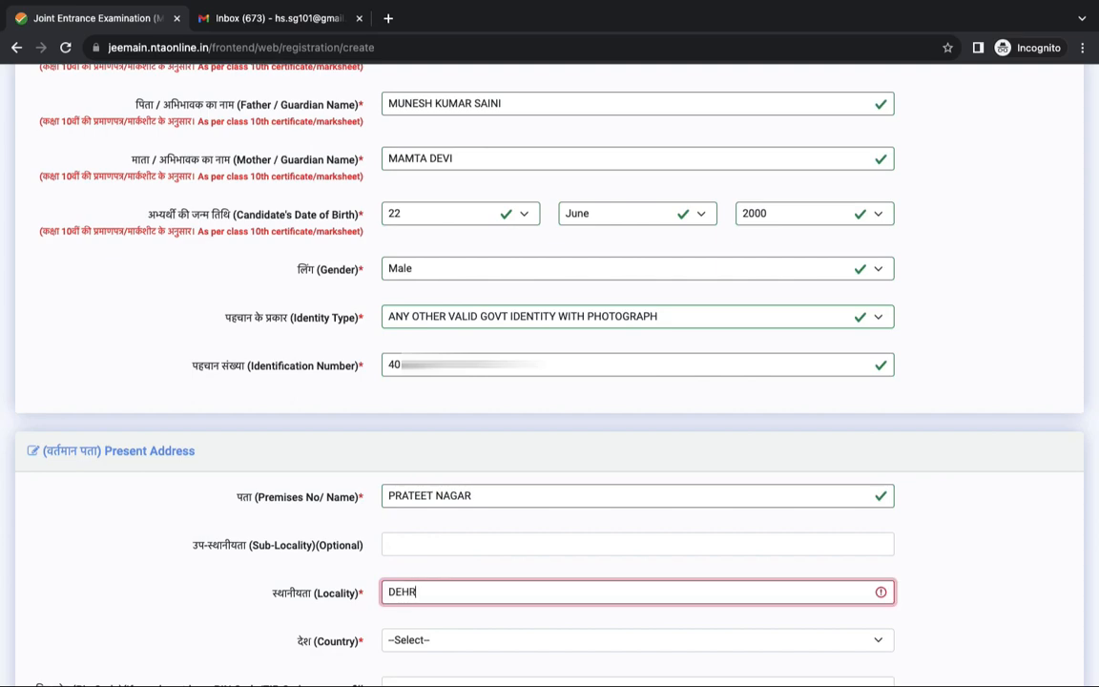
{"action": "type", "text": "RAI"}
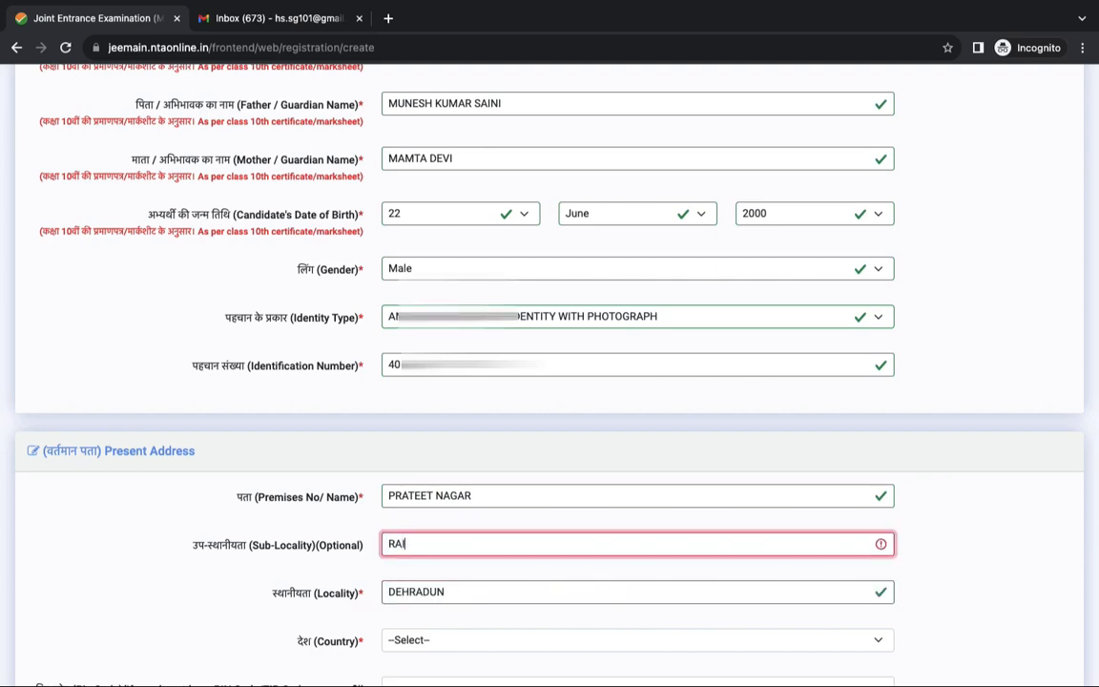
{"action": "left_click", "coordinate": [637, 639]}
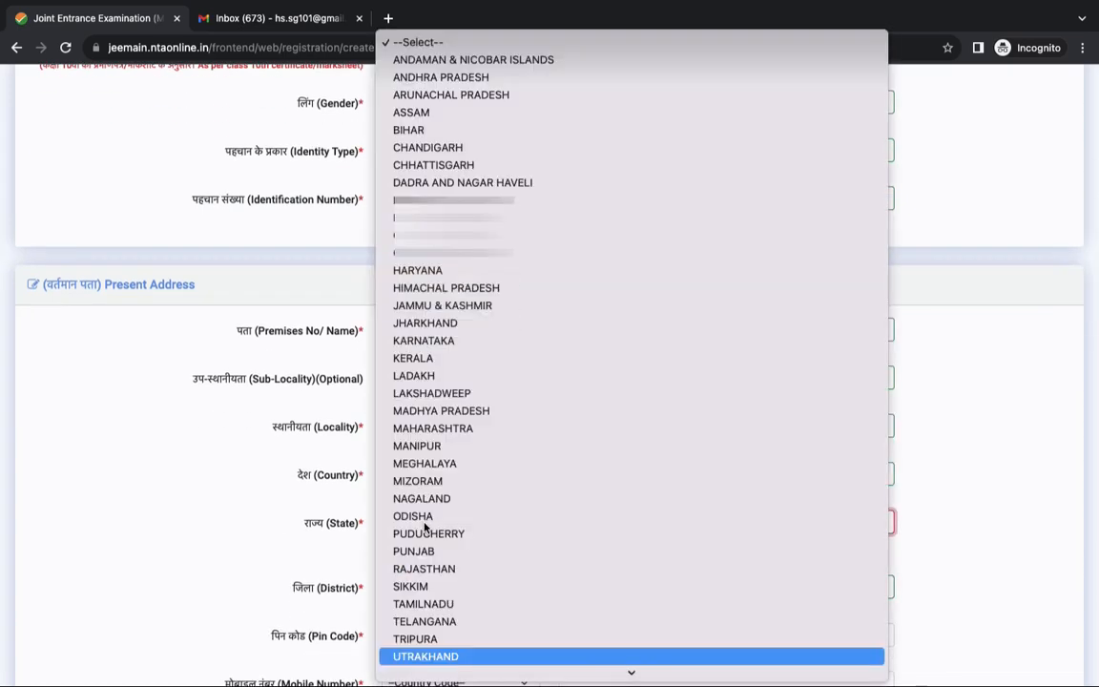
{"action": "scroll", "scroll_direction": "down", "scroll_amount": 3}
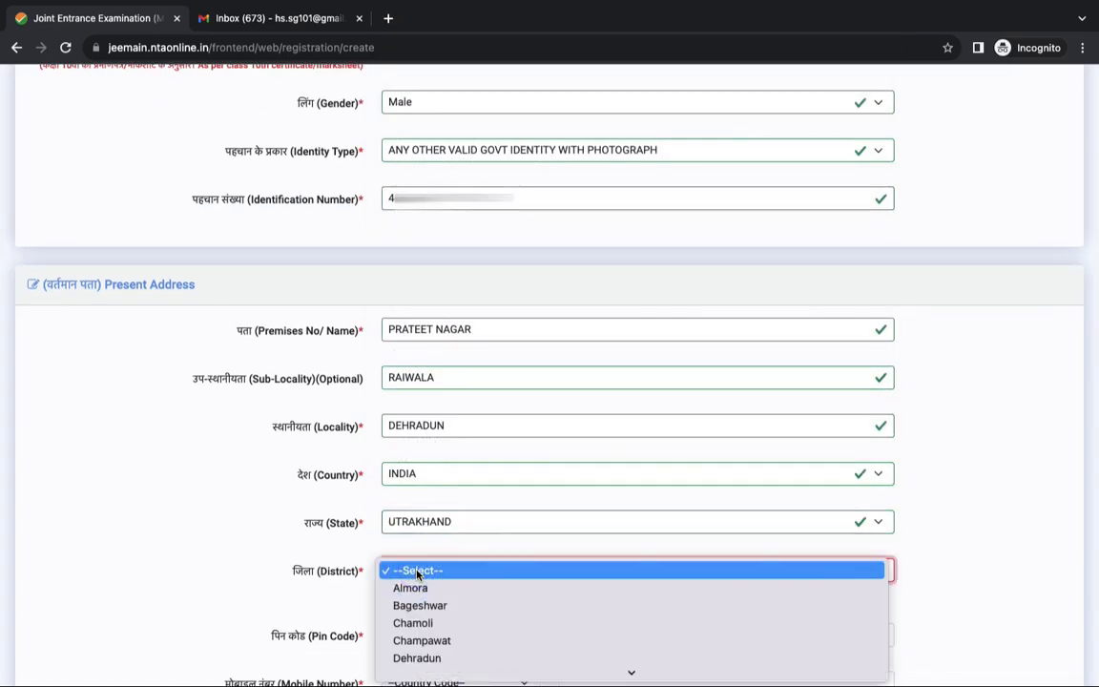
{"action": "left_click", "coordinate": [417, 658]}
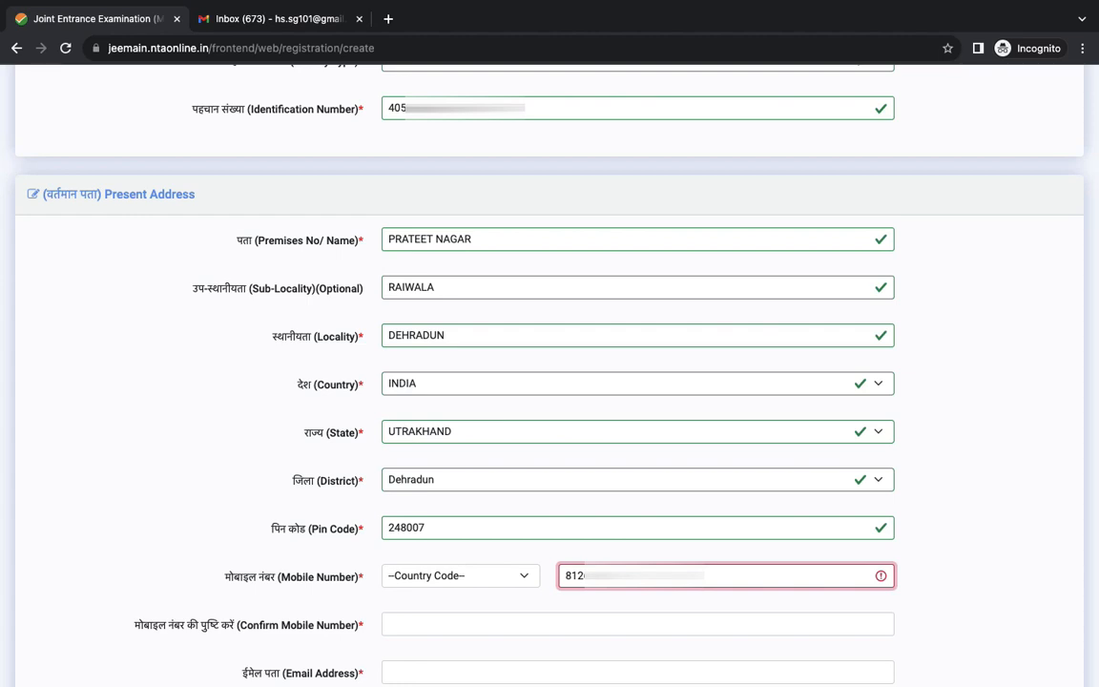
{"action": "mouse_move", "coordinate": [654, 610]}
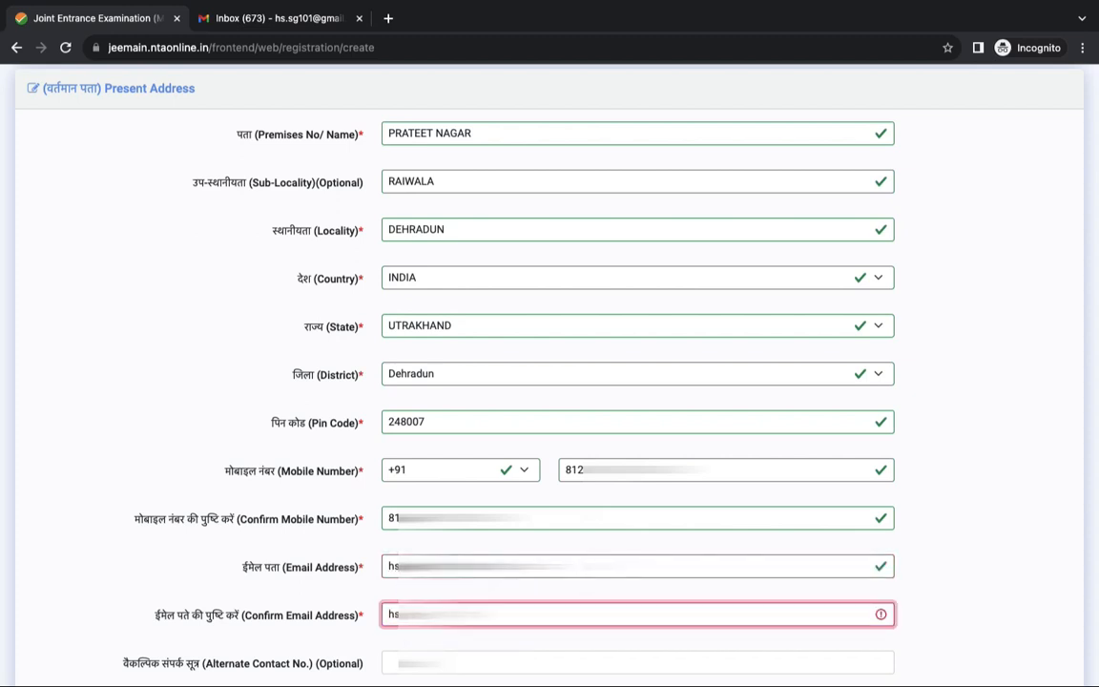
- Enter the password confirmation and choose a security question
{"action": "scroll", "scroll_direction": "down", "scroll_amount": 3}
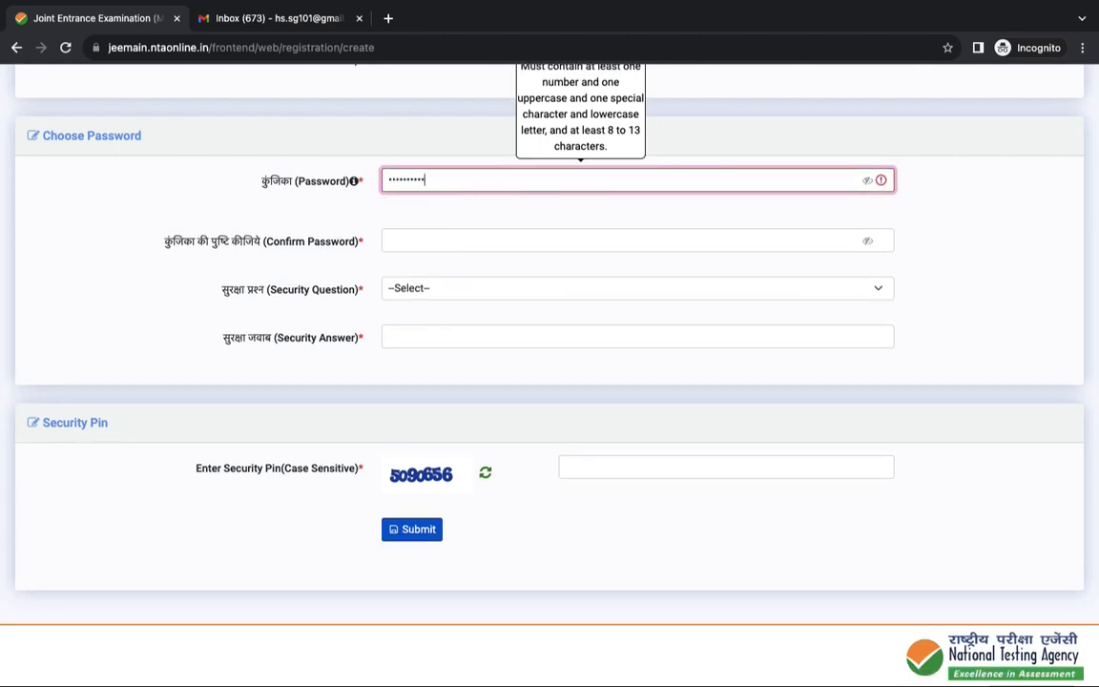
{"action": "left_click", "coordinate": [638, 241]}
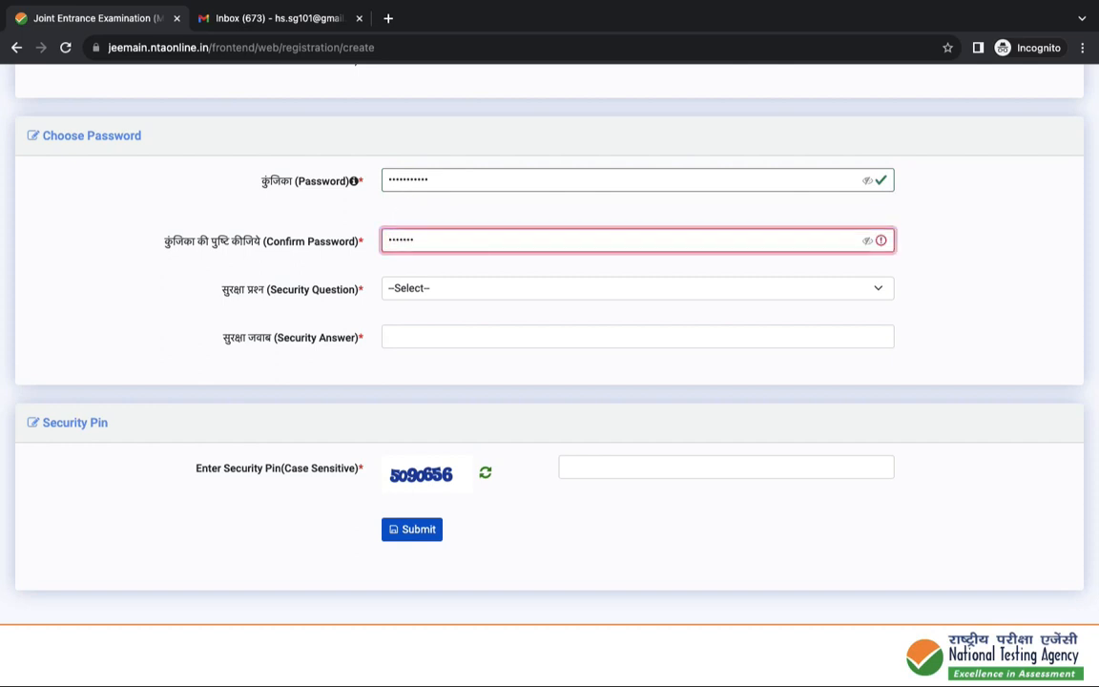
{"action": "left_click", "coordinate": [634, 288]}
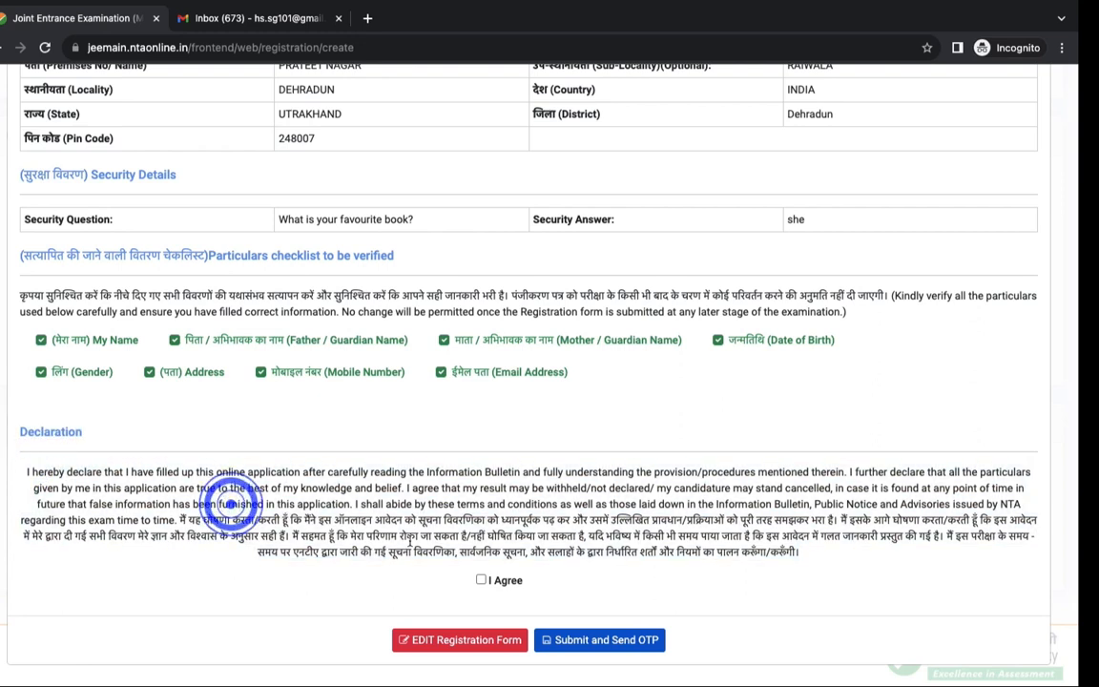
- Agree to the declaration and submit the registration, requesting an email OTP
{"action": "left_click", "coordinate": [481, 580]}
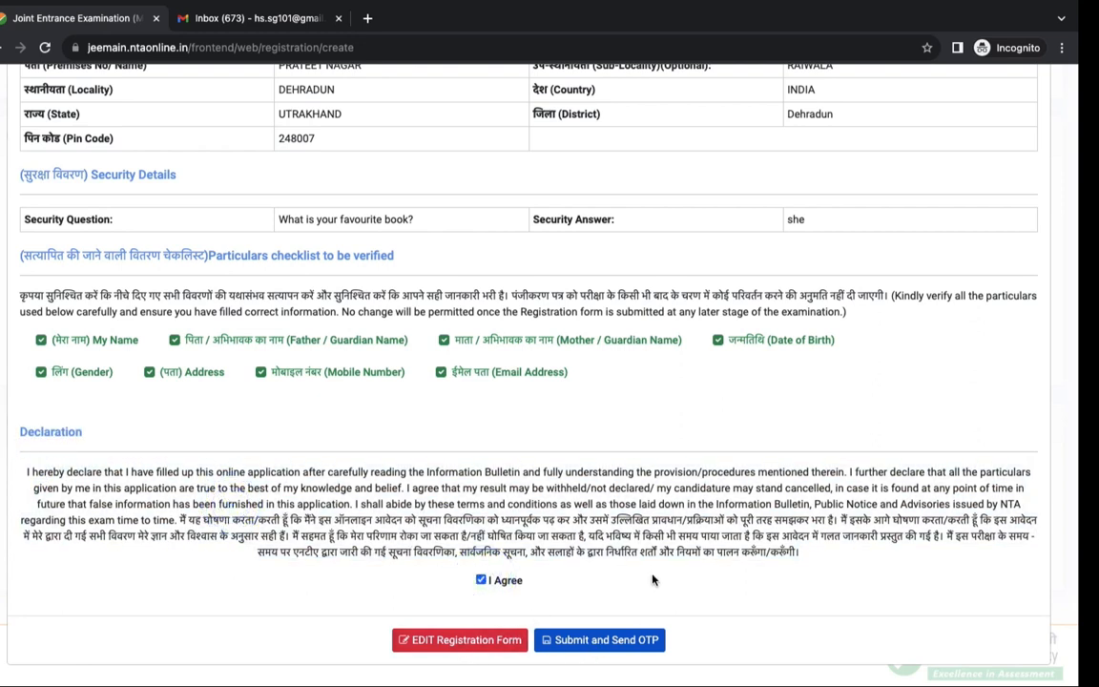
{"action": "left_click", "coordinate": [599, 639]}
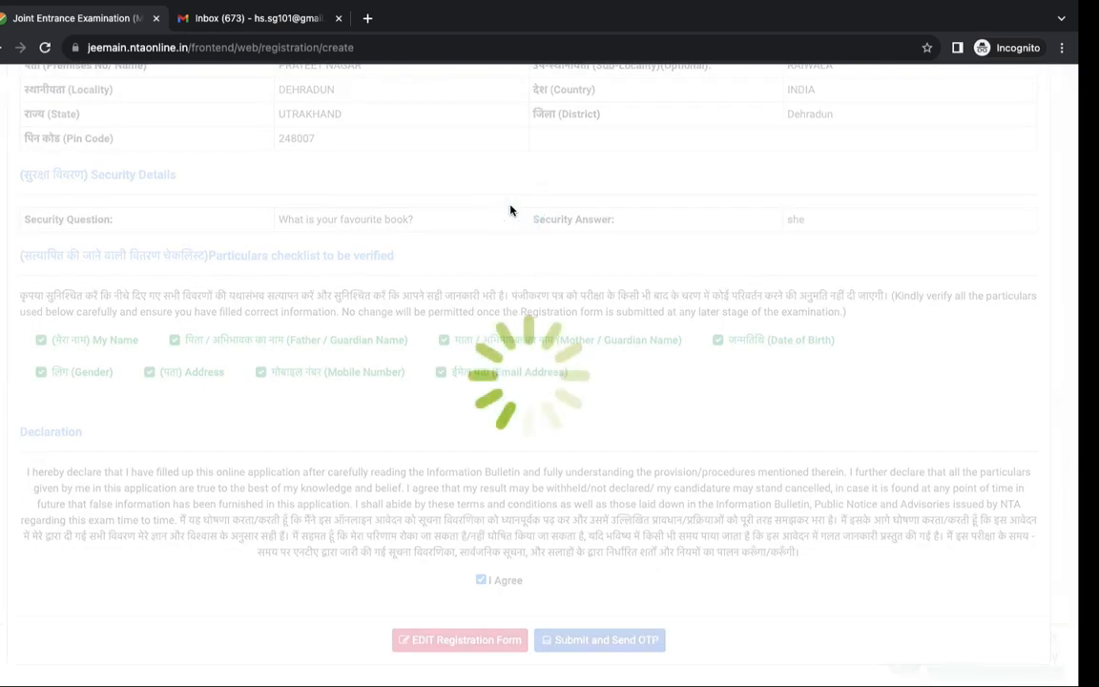
{"action": "left_click", "coordinate": [599, 640]}
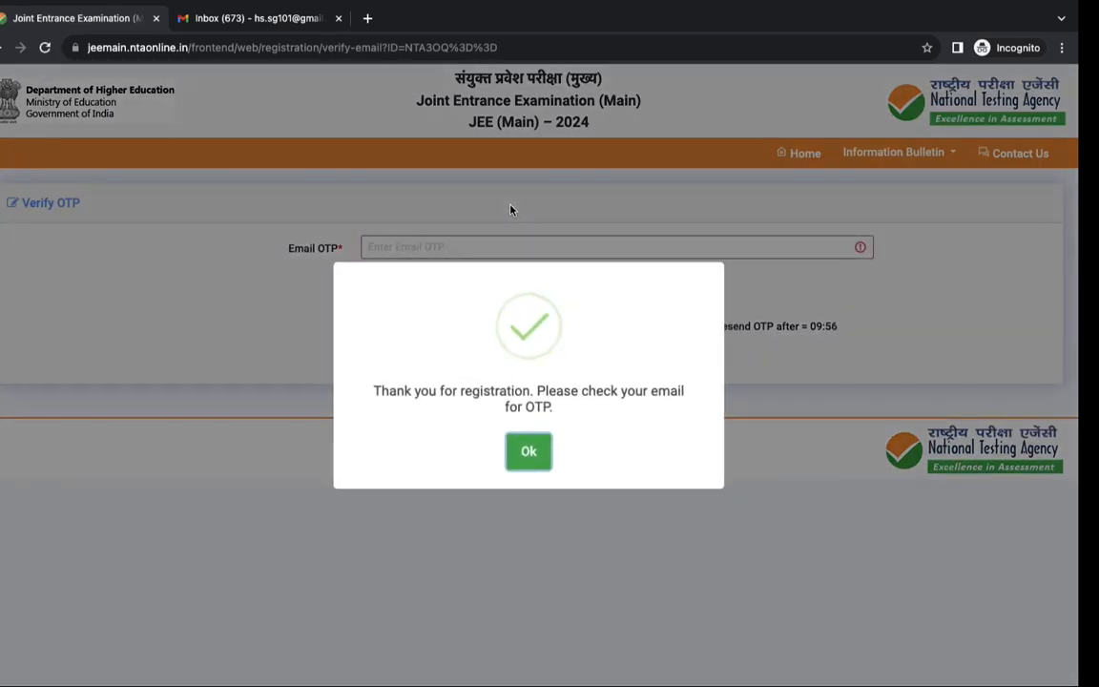
{"action": "left_click", "coordinate": [528, 450]}
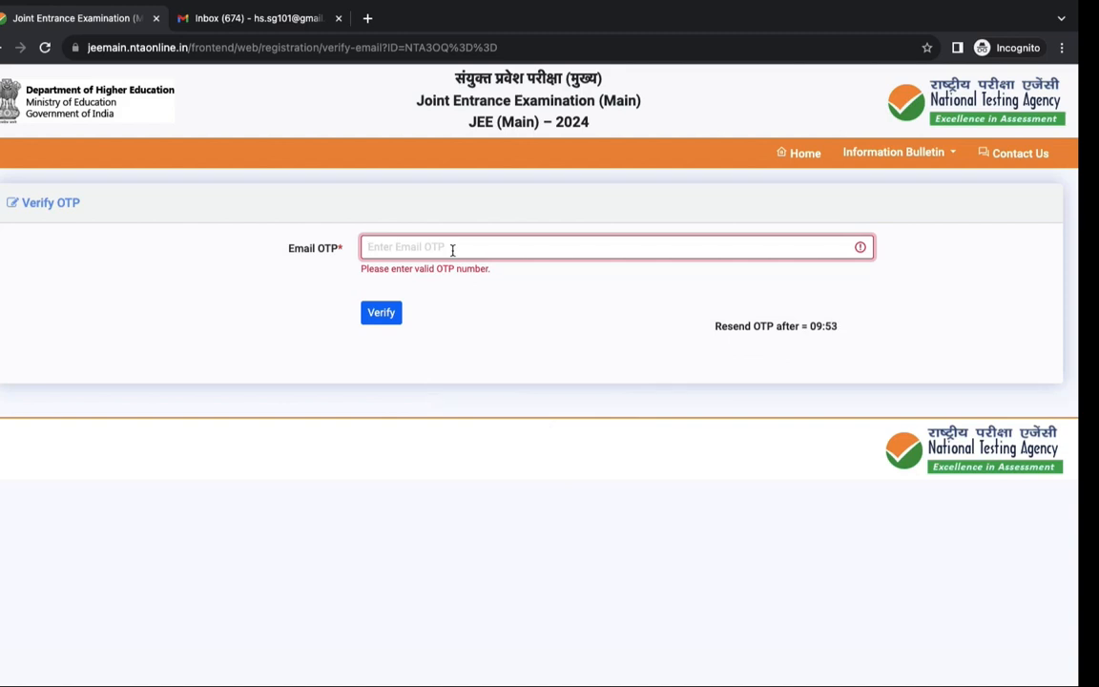
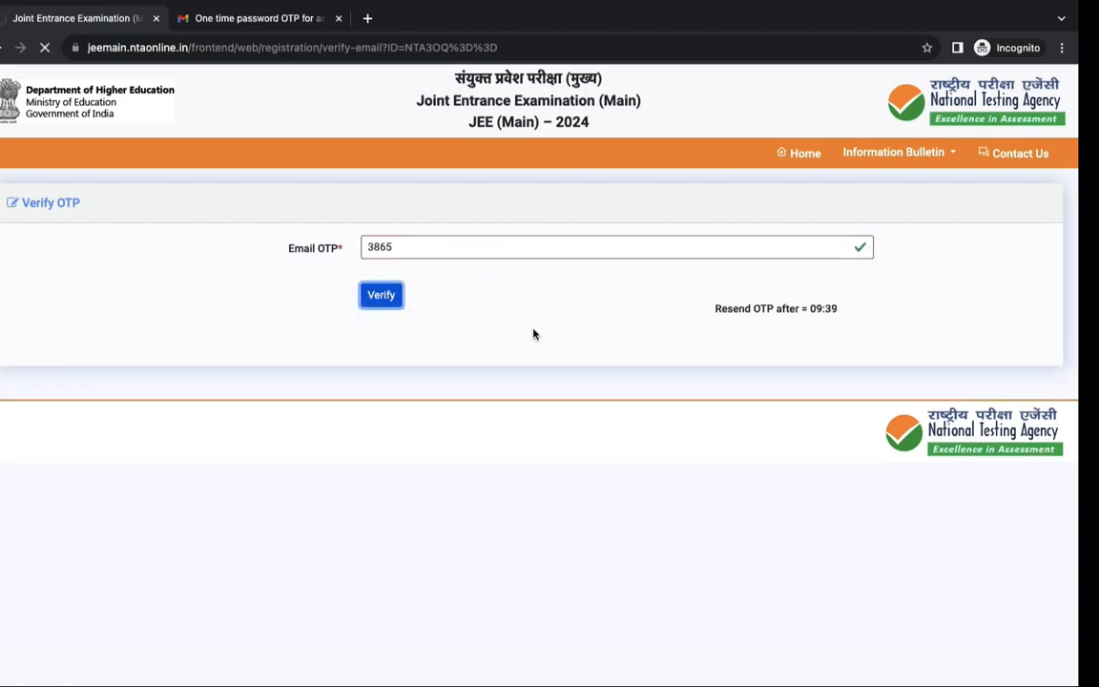
{"action": "left_click", "coordinate": [380, 294]}
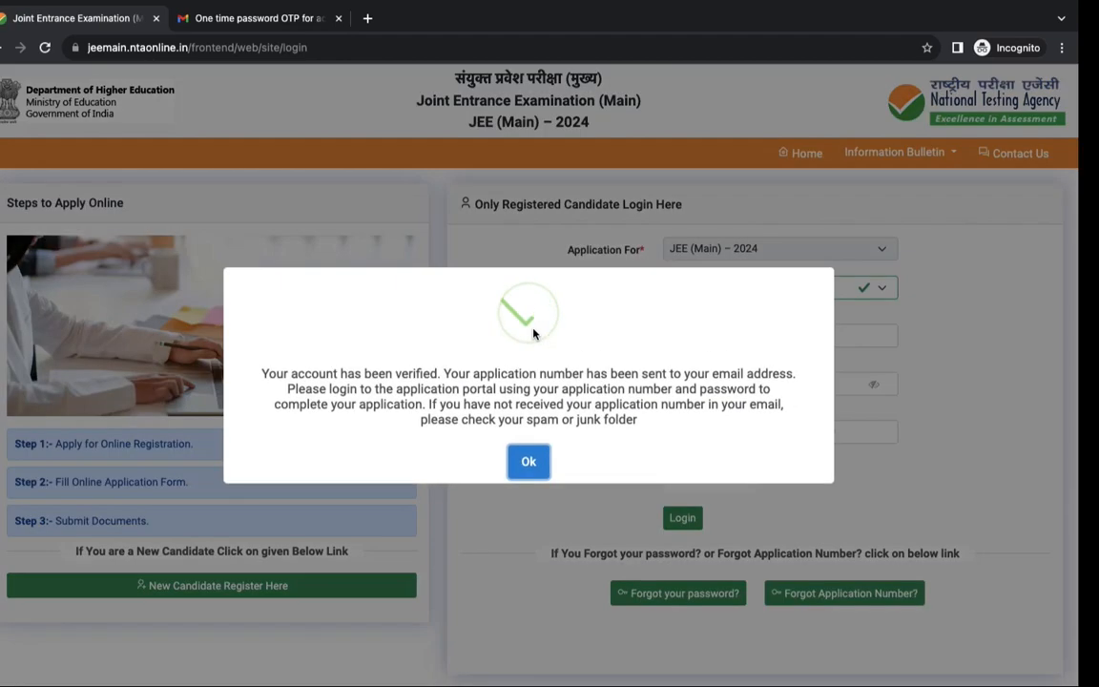
{"action": "left_click", "coordinate": [529, 462]}
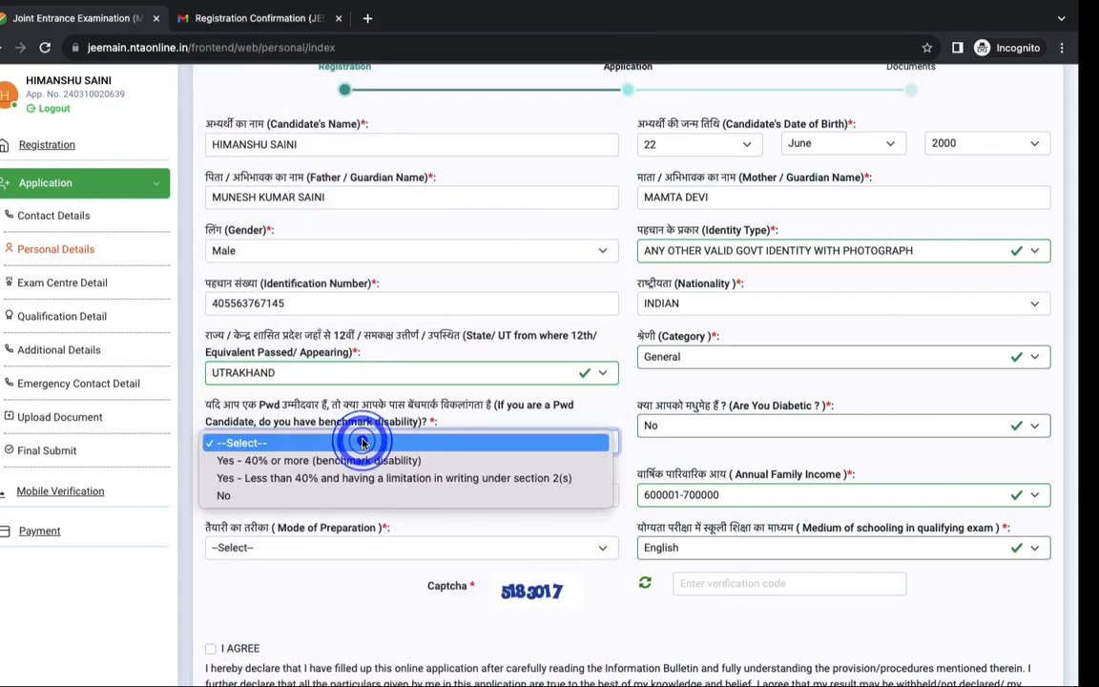
- Answer No to benchmark disability, choose Self-Study preparation, and agree to the declaration
{"action": "left_click", "coordinate": [224, 494]}
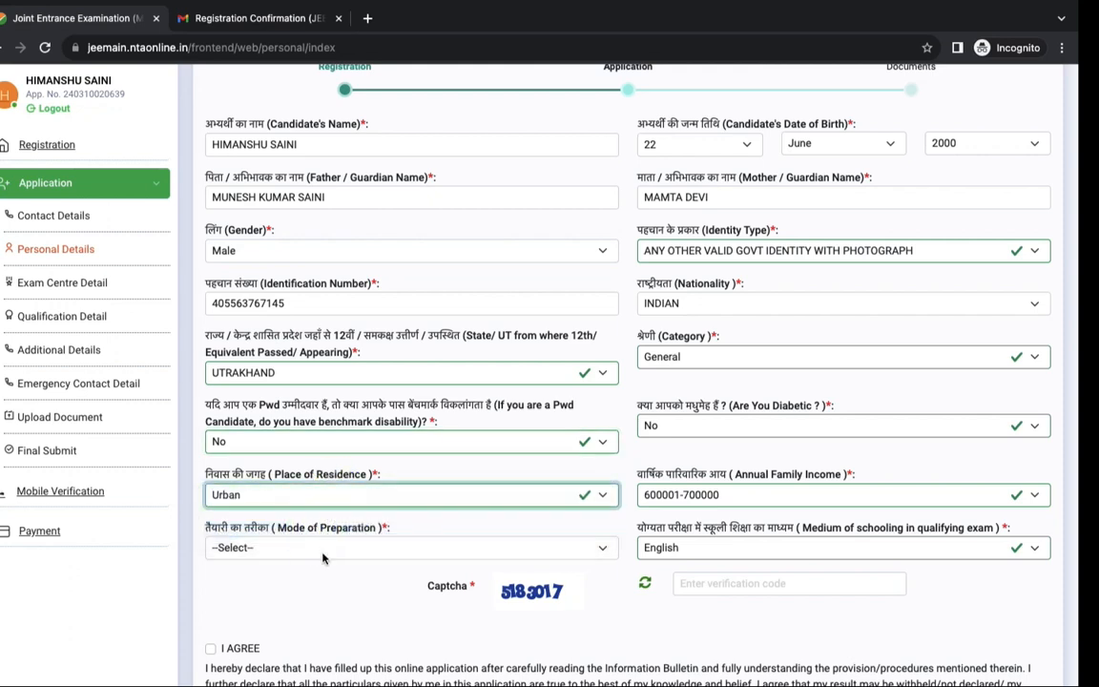
{"action": "left_click", "coordinate": [410, 547]}
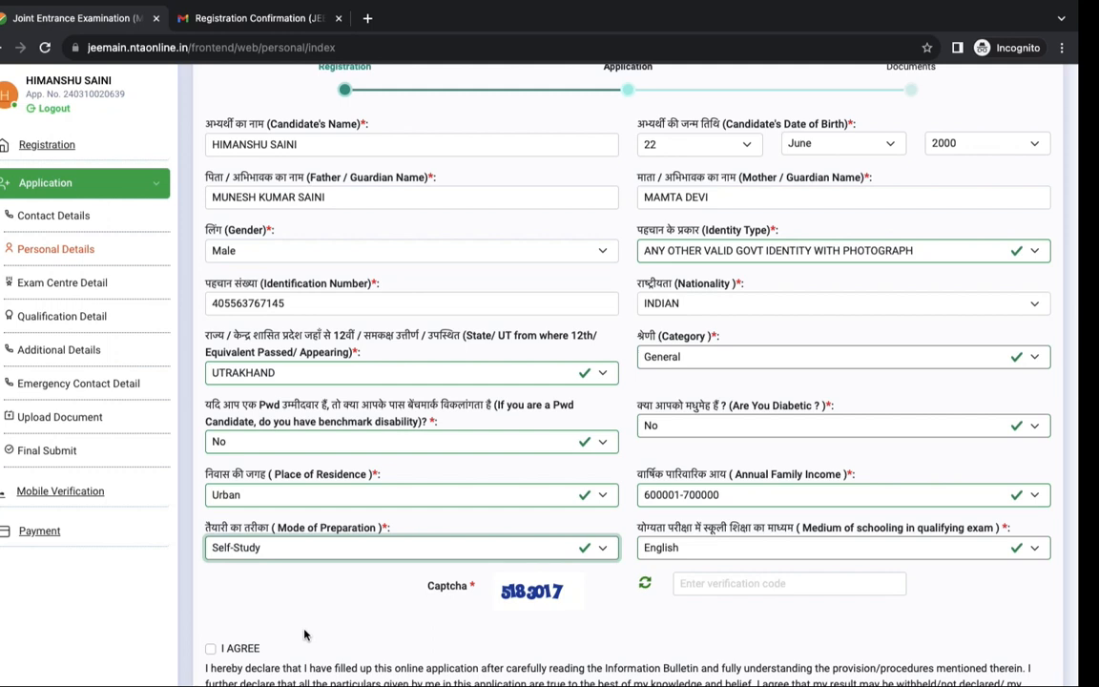
{"action": "left_click", "coordinate": [789, 583]}
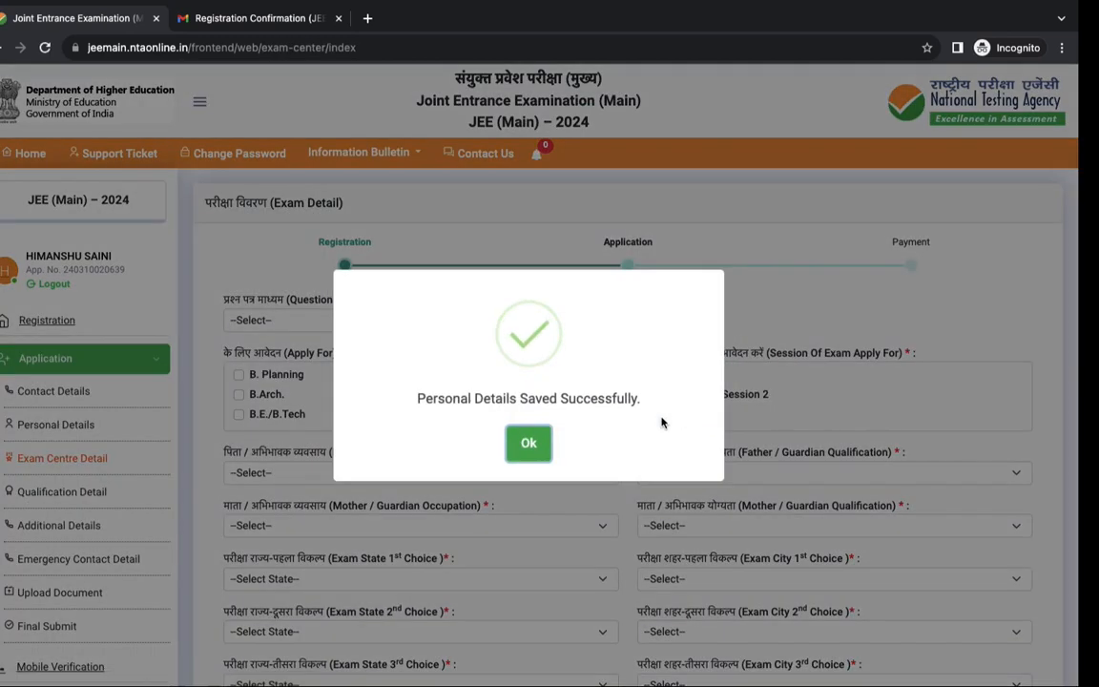
- Dismiss the save message, set the second exam state to UTRAKHAND, and pick the third city
{"action": "left_click", "coordinate": [529, 442]}
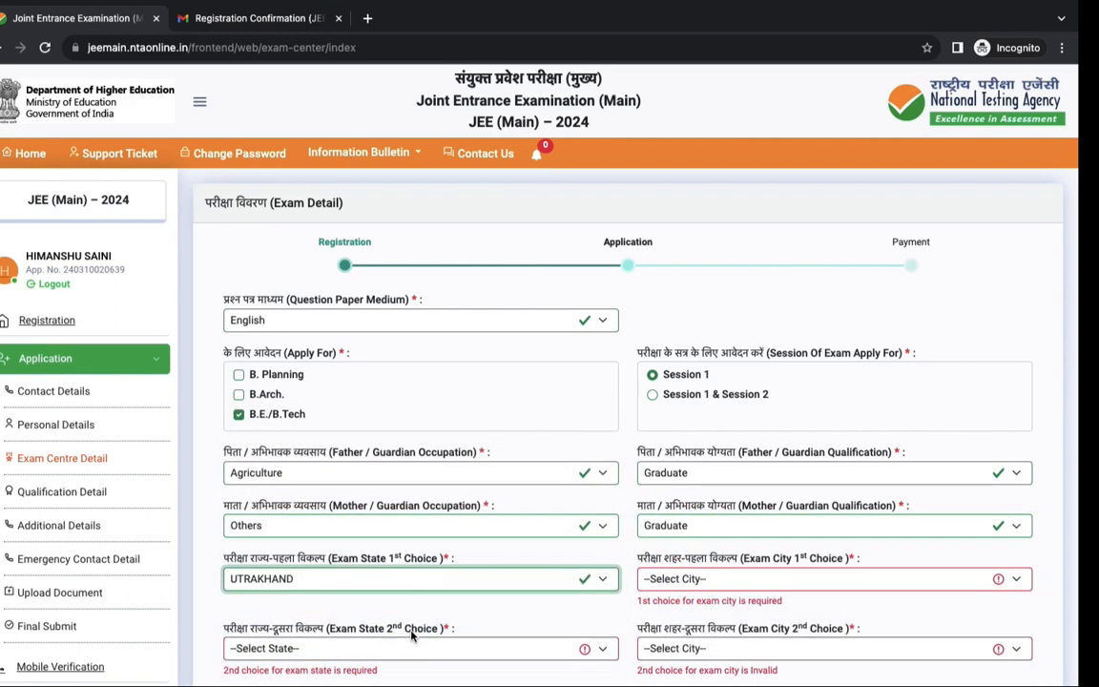
{"action": "left_click", "coordinate": [830, 578]}
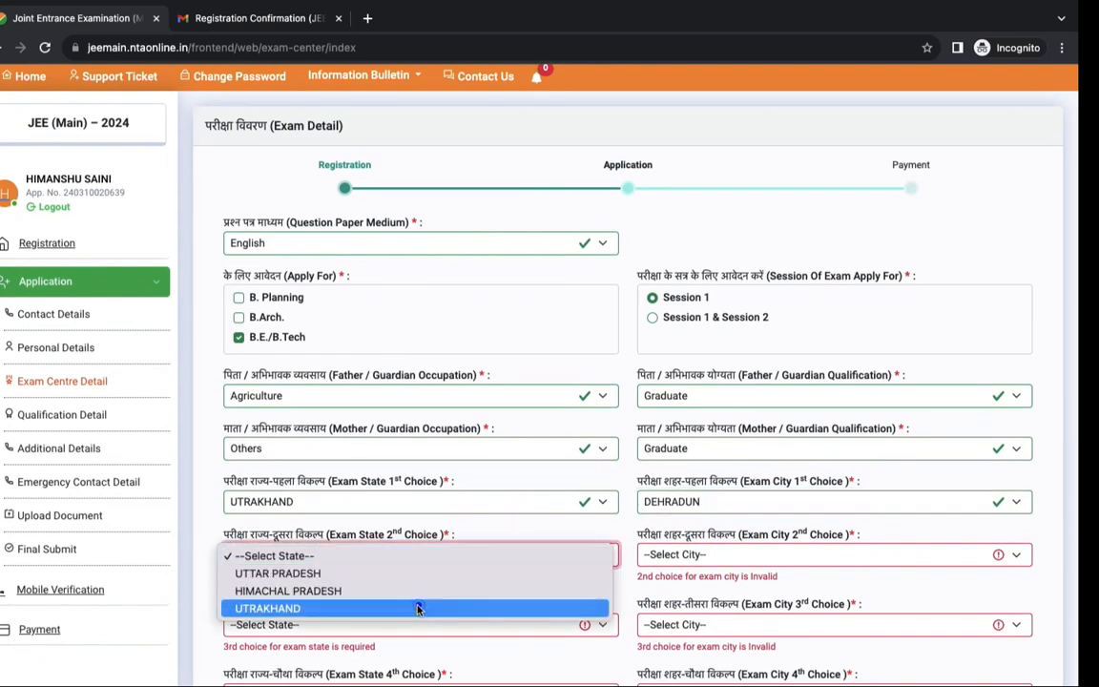
{"action": "left_click", "coordinate": [267, 608]}
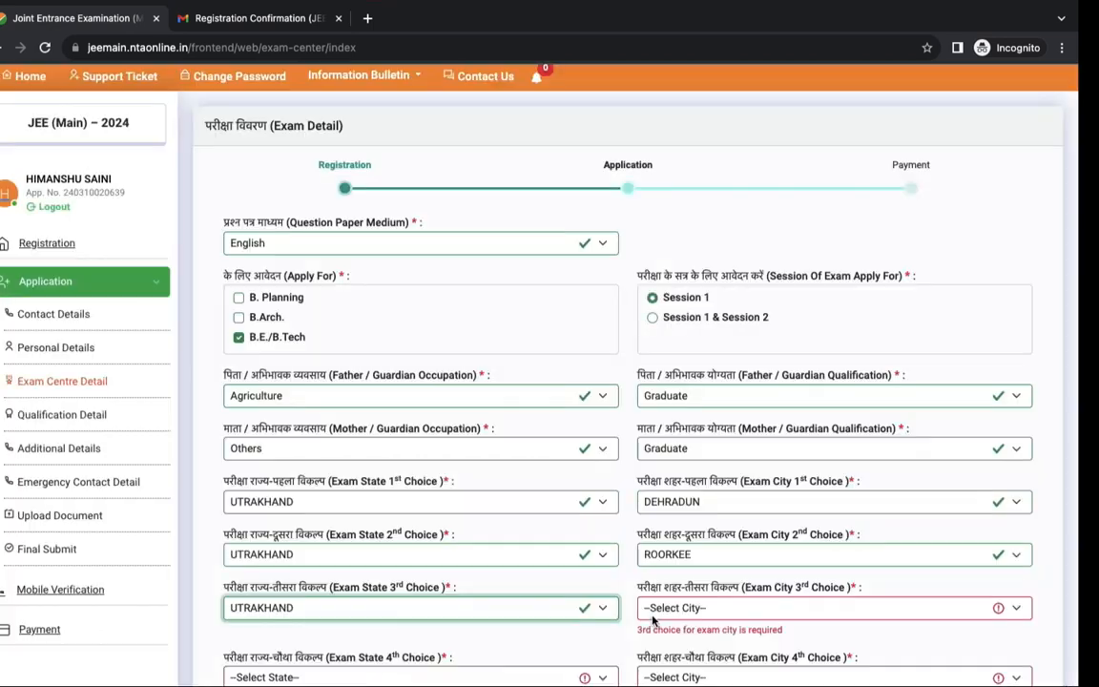
{"action": "left_click", "coordinate": [830, 608]}
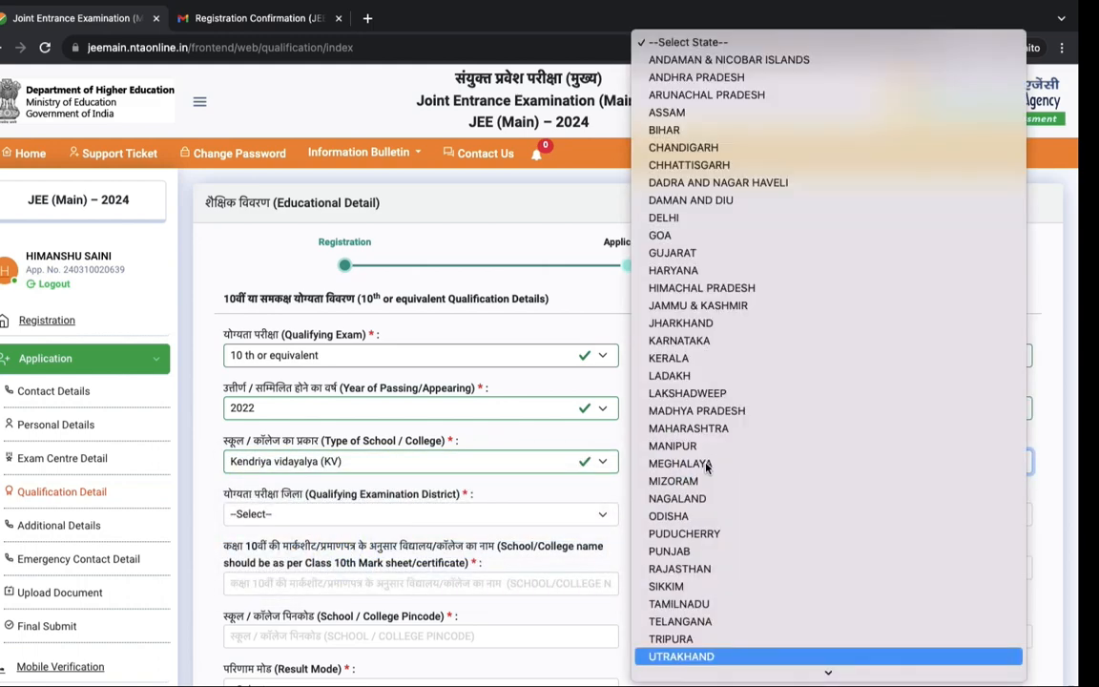
- Set the 10th qualifying exam state to UTRAKHAND and enter 445 obtained marks
{"action": "left_click", "coordinate": [681, 656]}
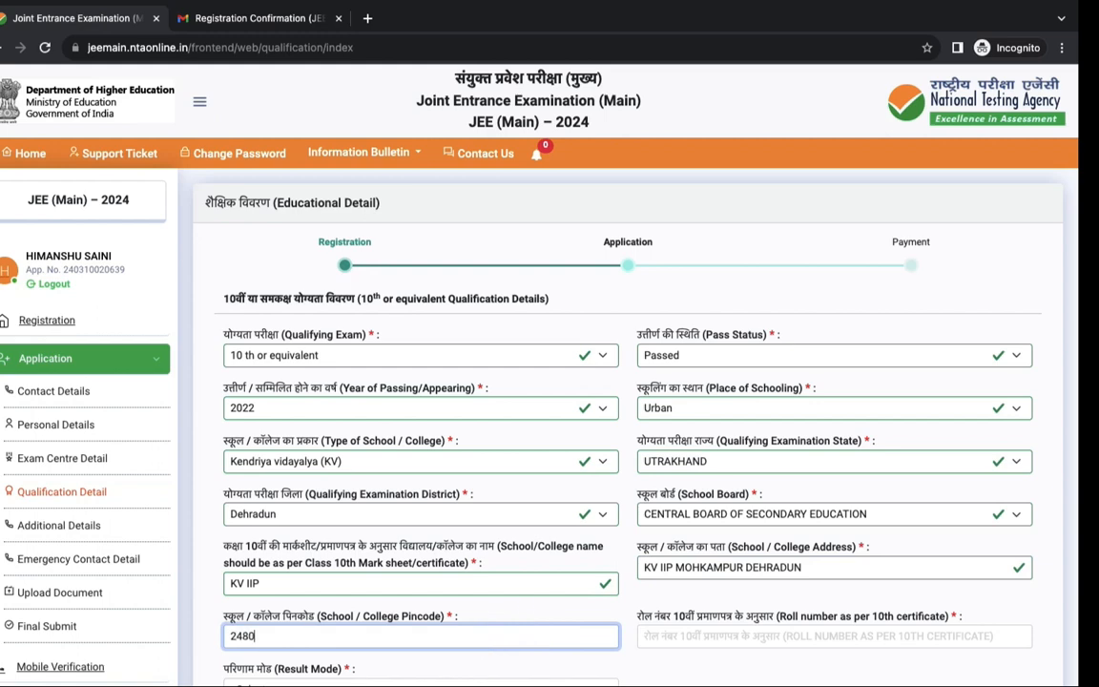
{"action": "scroll", "scroll_direction": "down", "scroll_amount": 3}
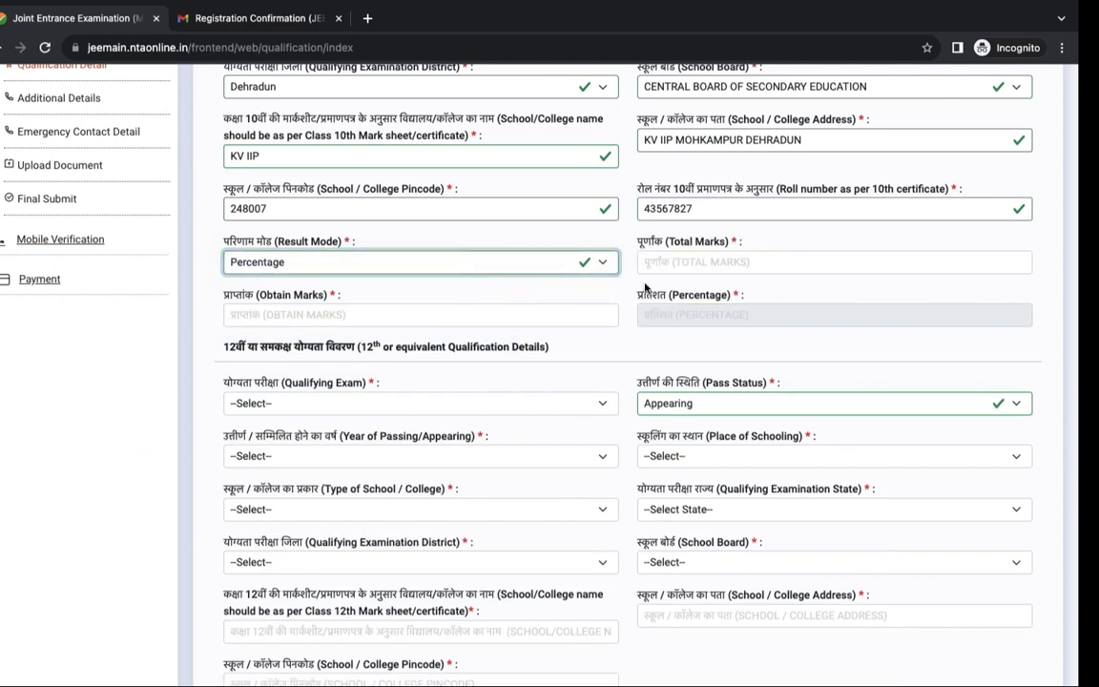
{"action": "type", "text": "445"}
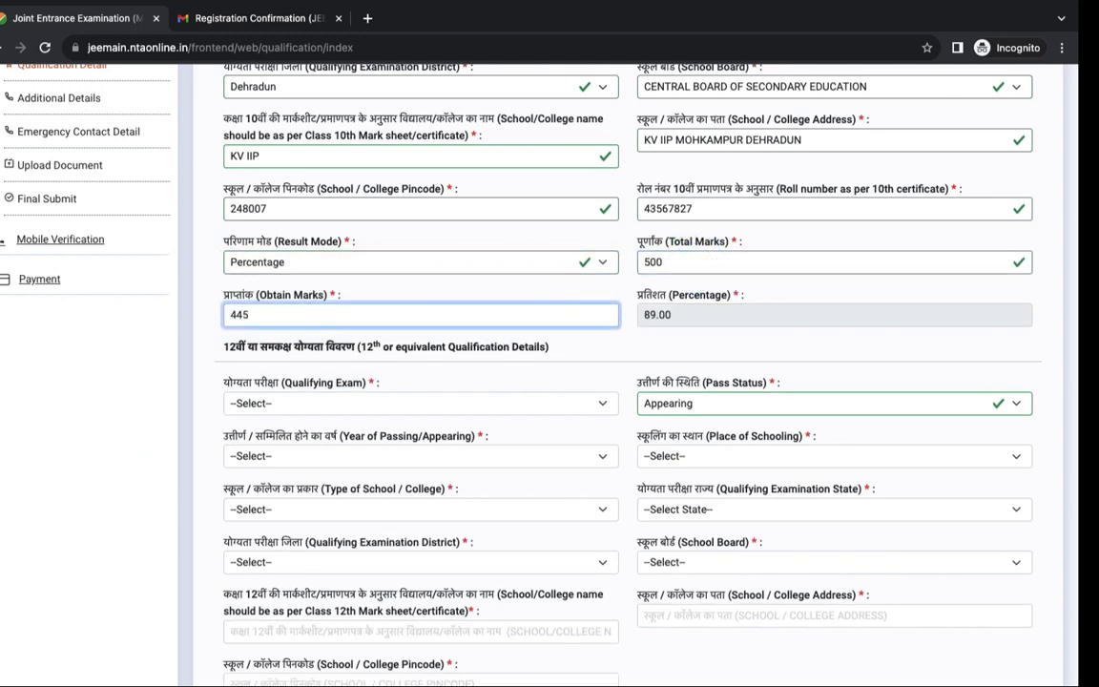
{"action": "left_click", "coordinate": [418, 403]}
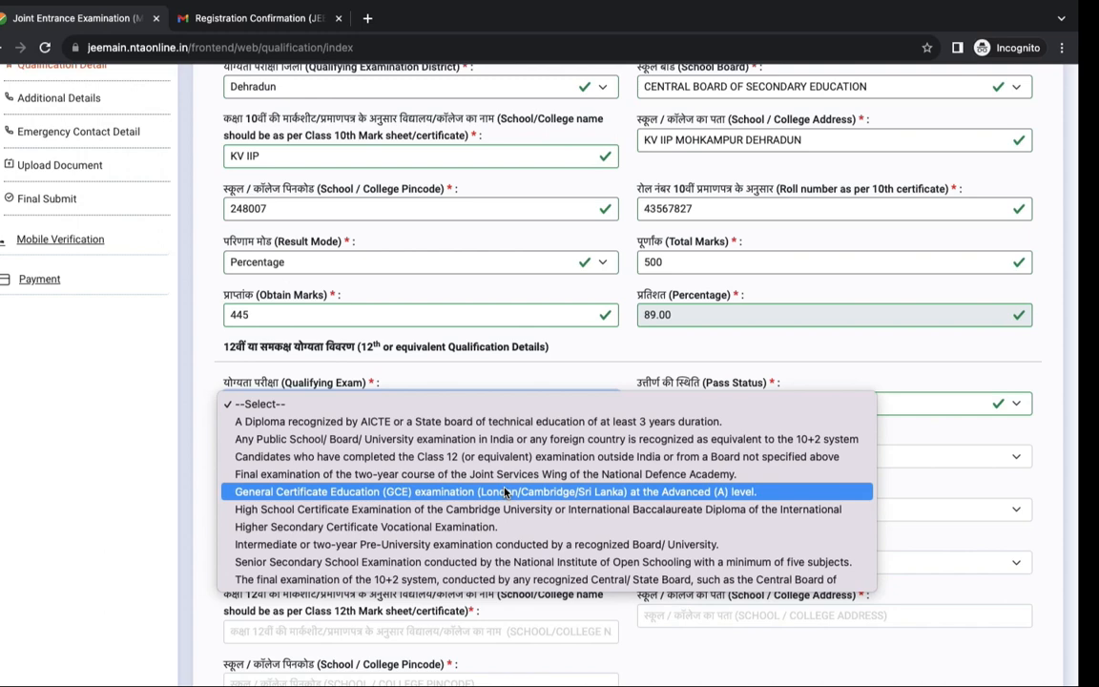
- Choose 10+2 final examination as qualifying exam and enter school name 'KV IIP MOHKAMPUR DEH'
{"action": "left_click", "coordinate": [504, 576]}
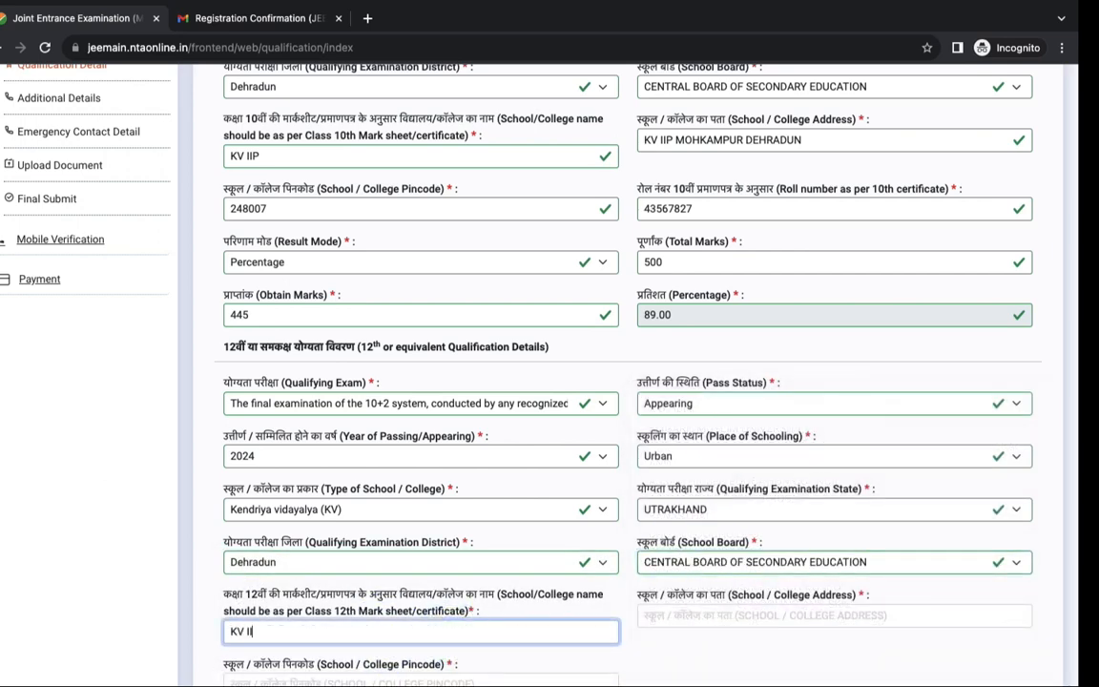
{"action": "type", "text": "KV IIP MOHKAMPUR DEH"}
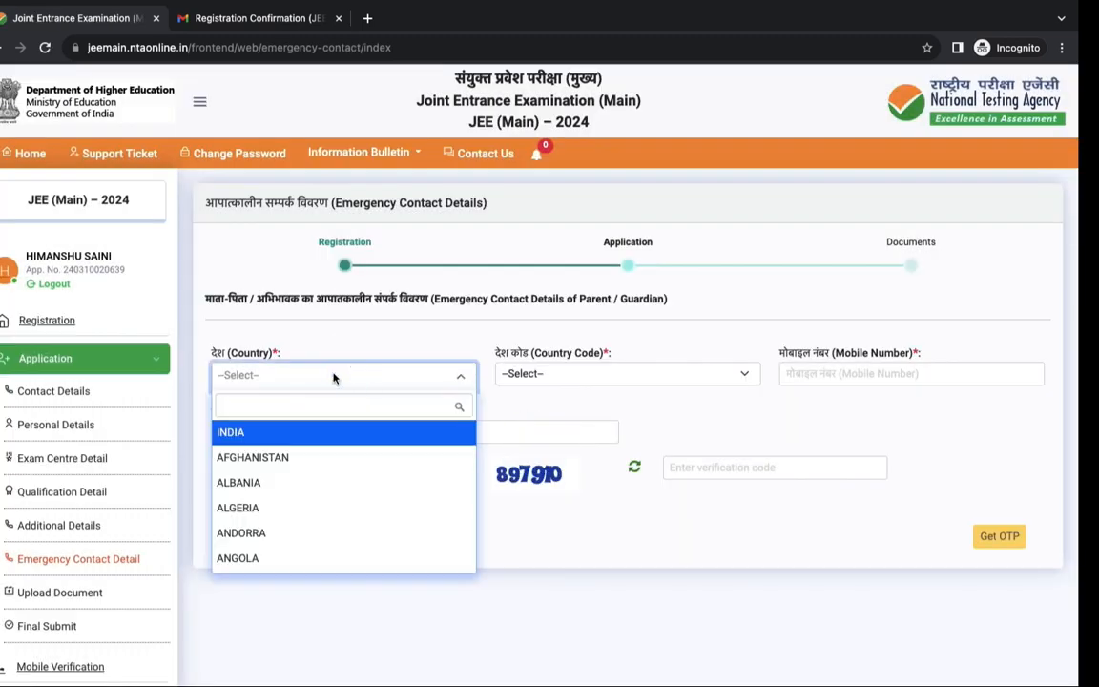
- Set the emergency contact country to INDIA and save the contact details
{"action": "left_click", "coordinate": [230, 431]}
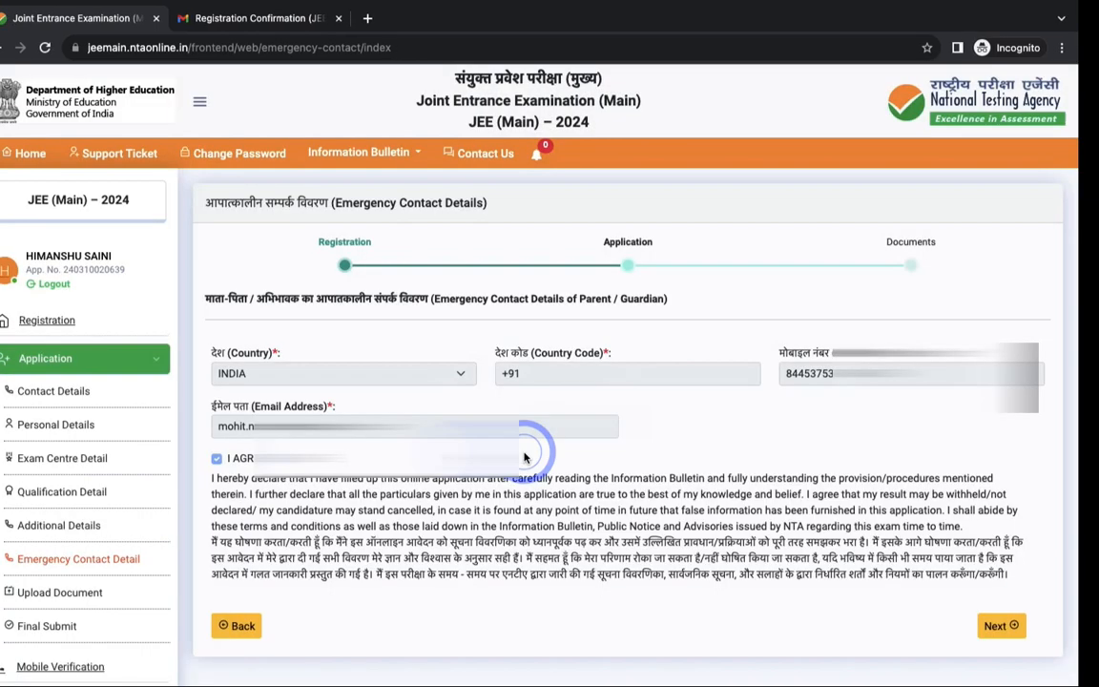
{"action": "left_click", "coordinate": [1001, 626]}
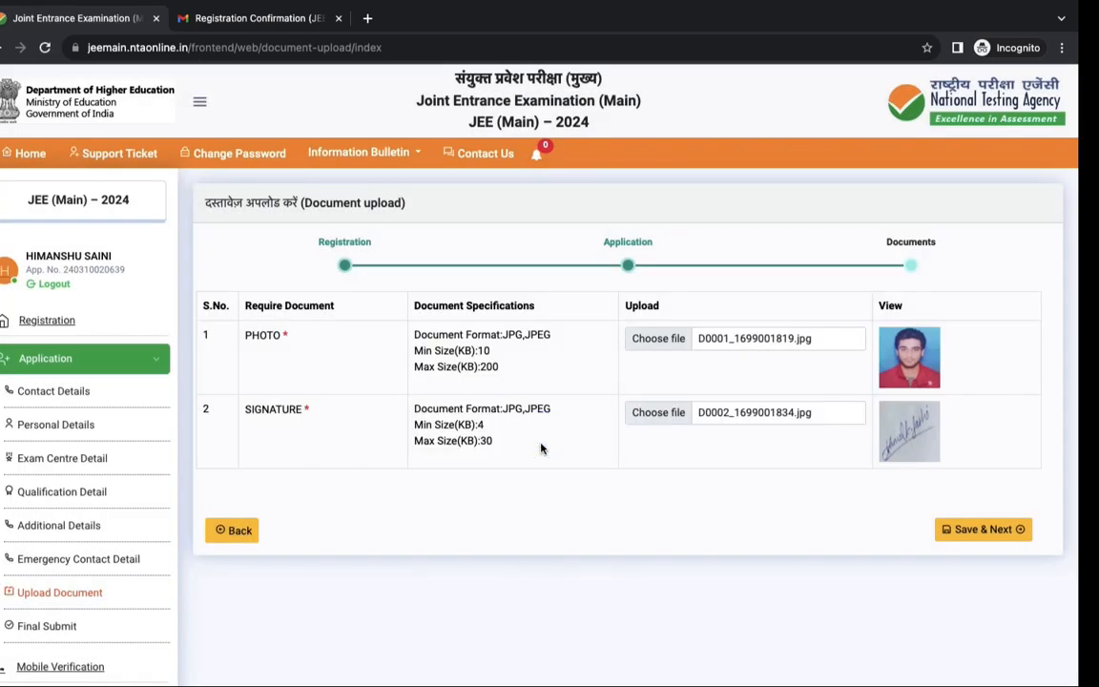
- Save the uploaded photo and signature and acknowledge the Document Saved popup
{"action": "left_click", "coordinate": [983, 530]}
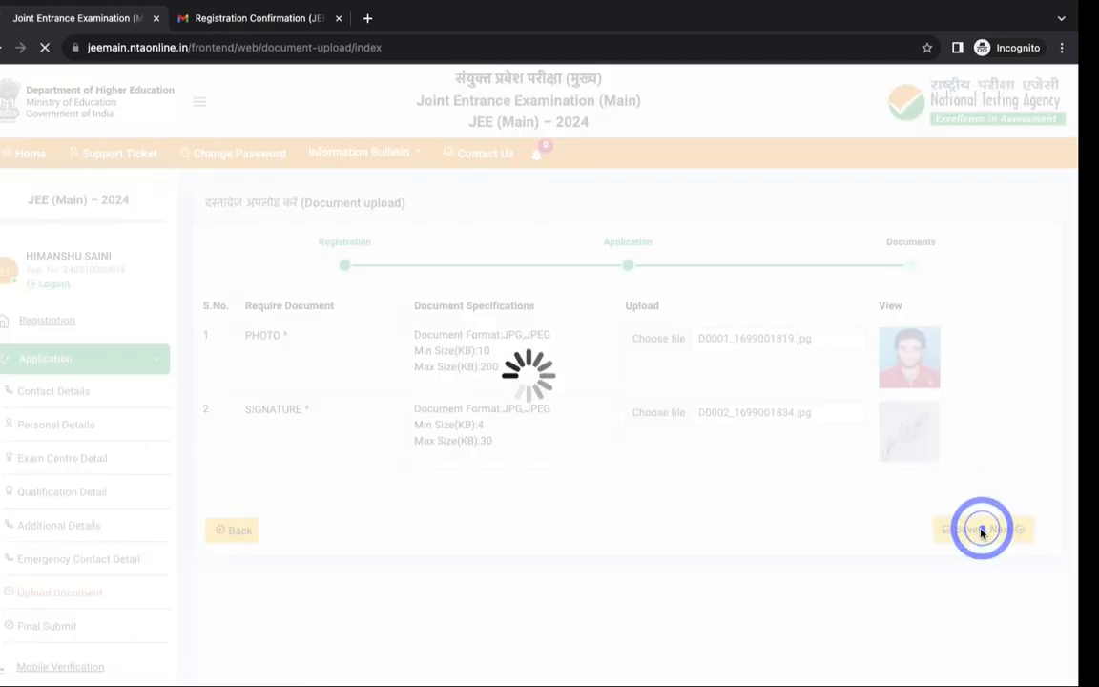
{"action": "left_click", "coordinate": [983, 529]}
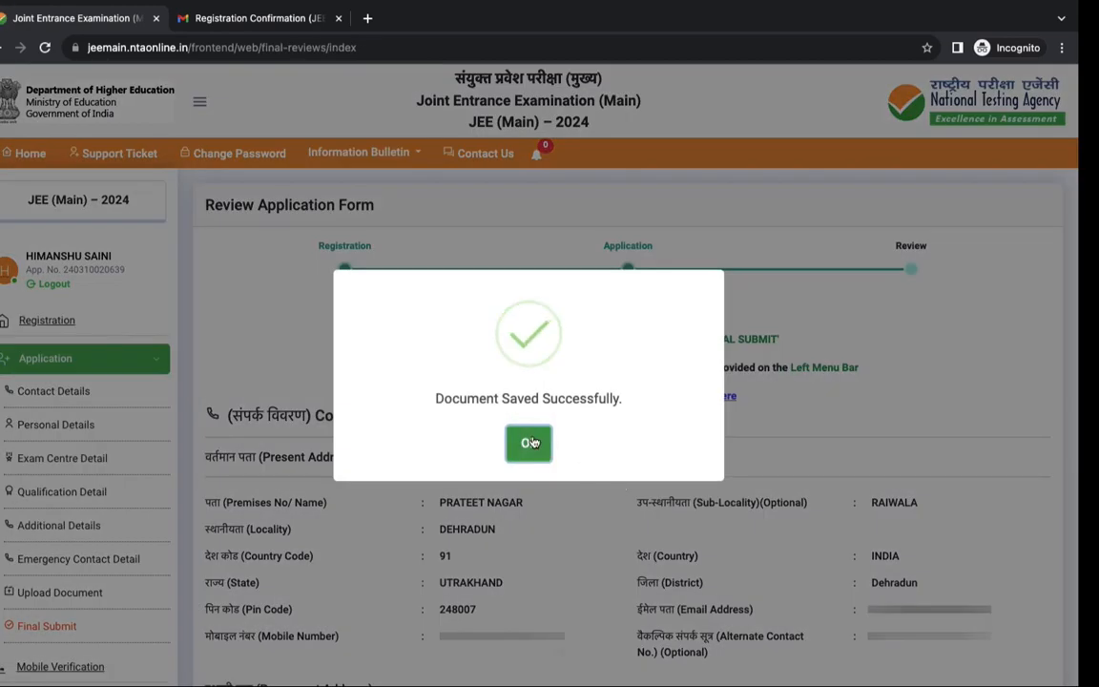
{"action": "left_click", "coordinate": [528, 443]}
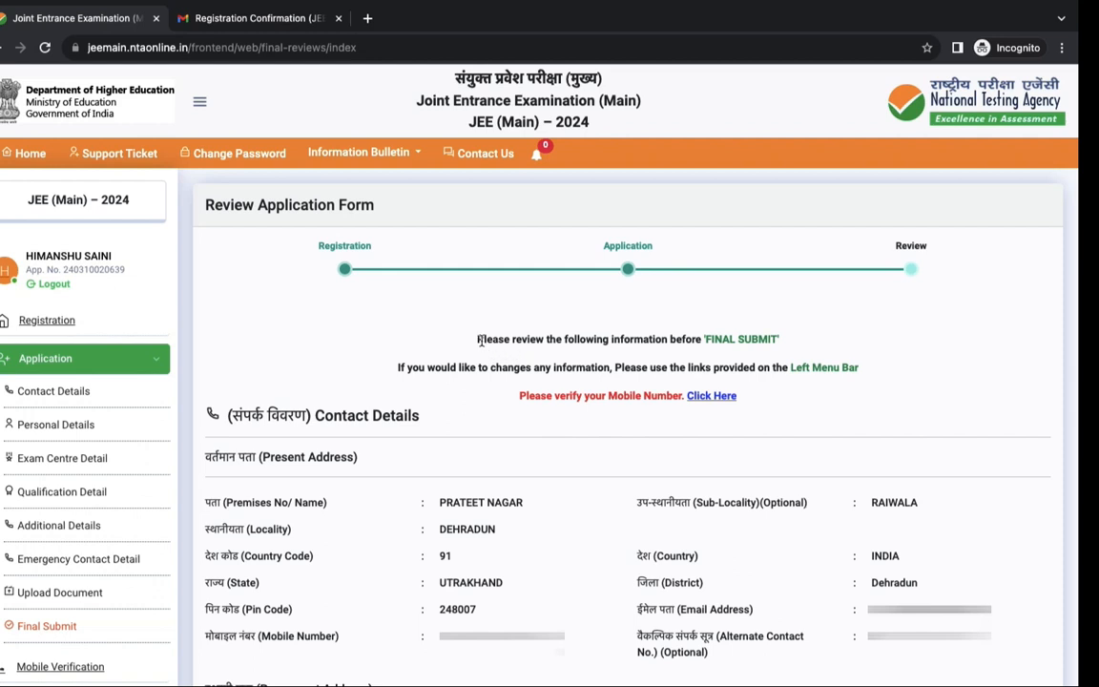
- Verify the mobile number by entering the captcha, requesting an OTP, and submitting it
{"action": "left_click", "coordinate": [712, 395]}
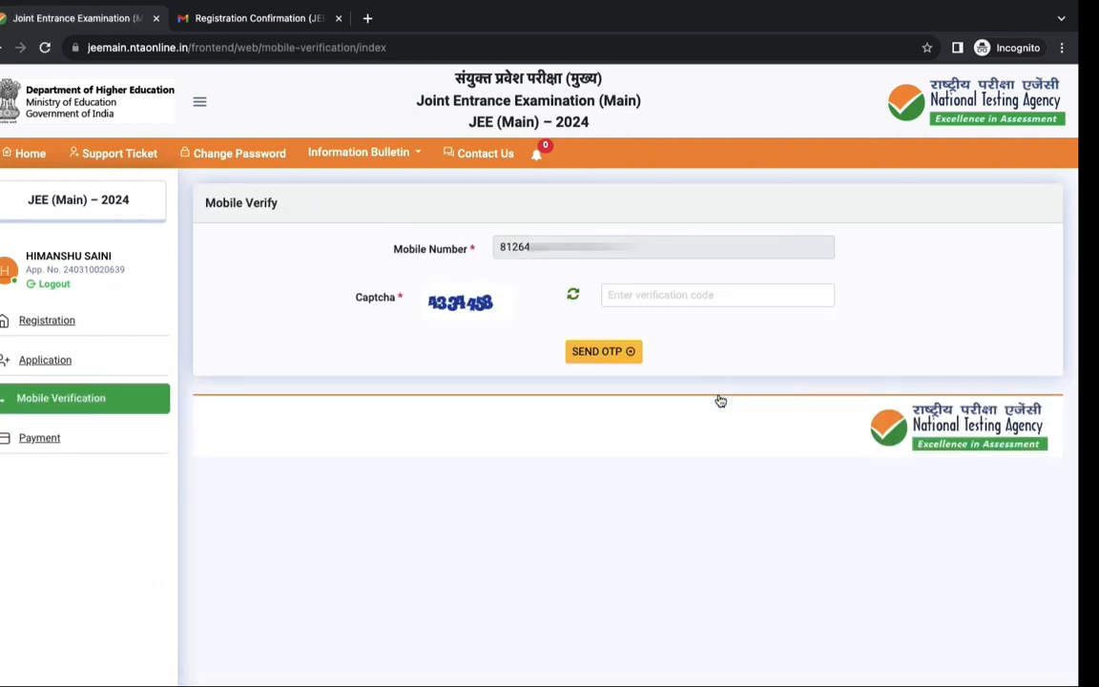
{"action": "left_click", "coordinate": [717, 295]}
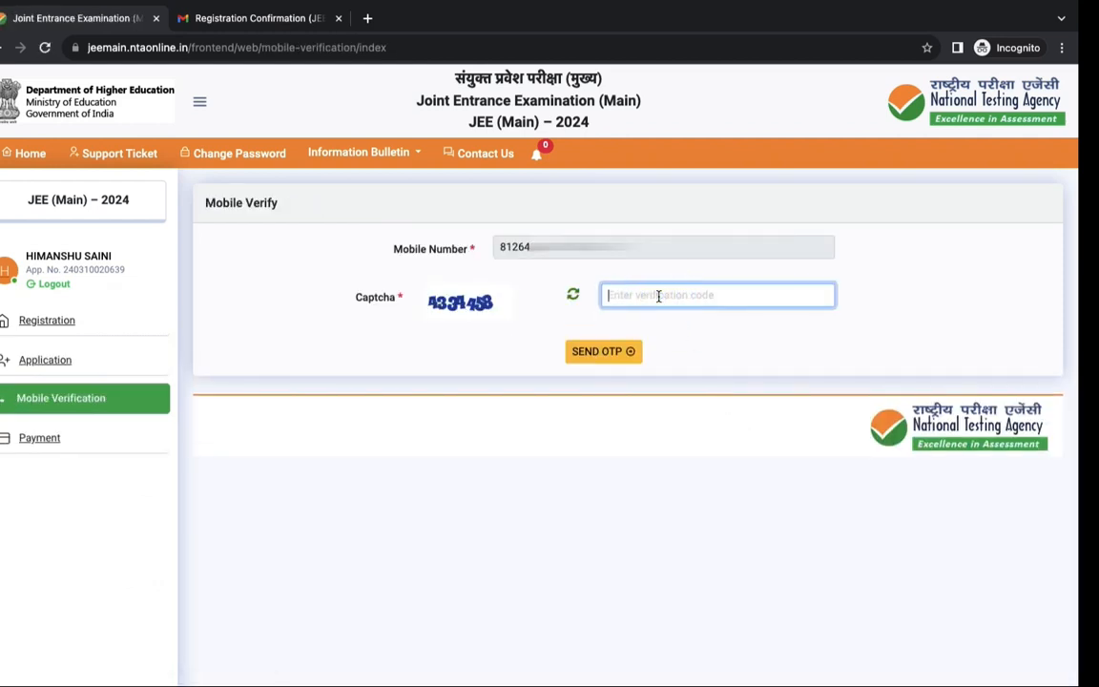
{"action": "type", "text": "4"}
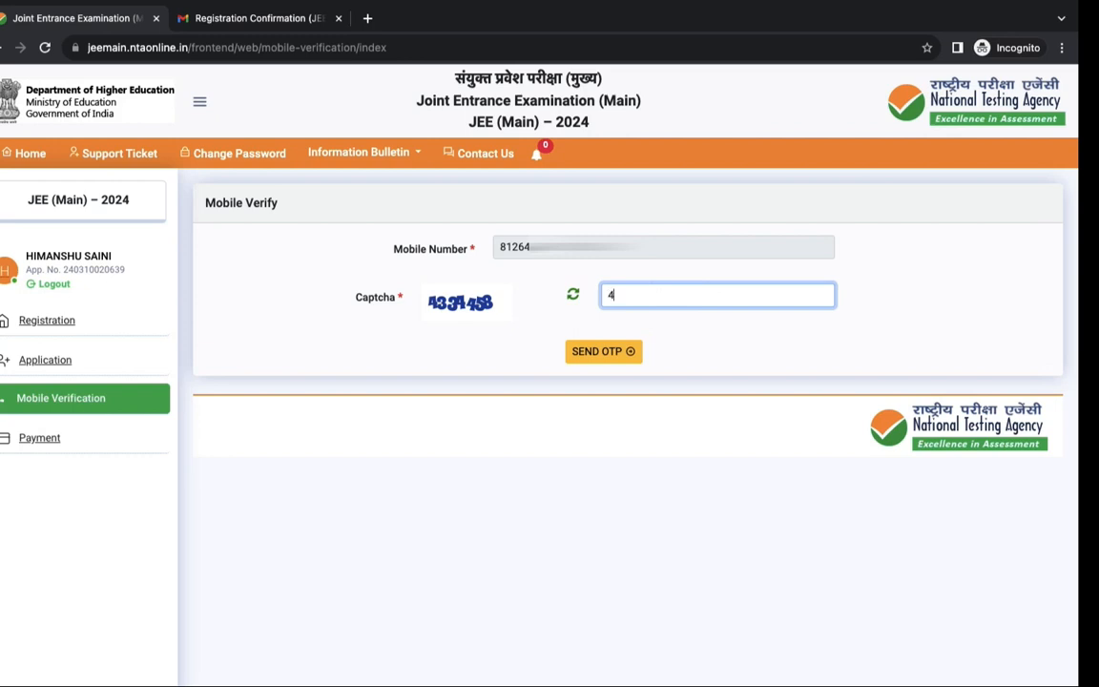
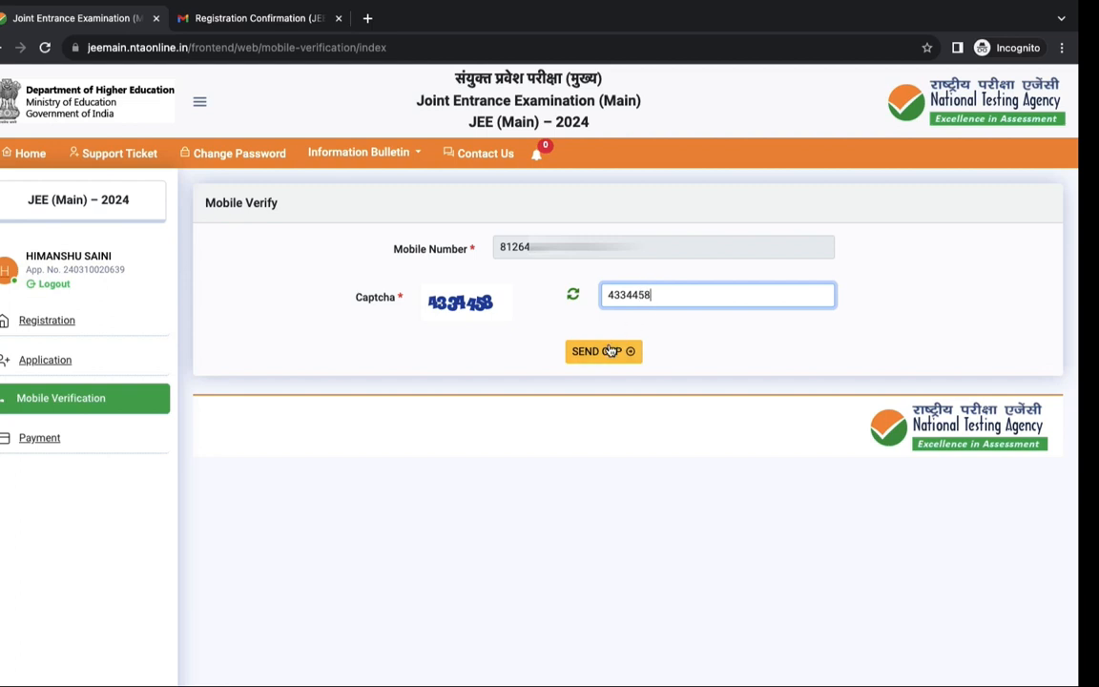
{"action": "left_click", "coordinate": [603, 352]}
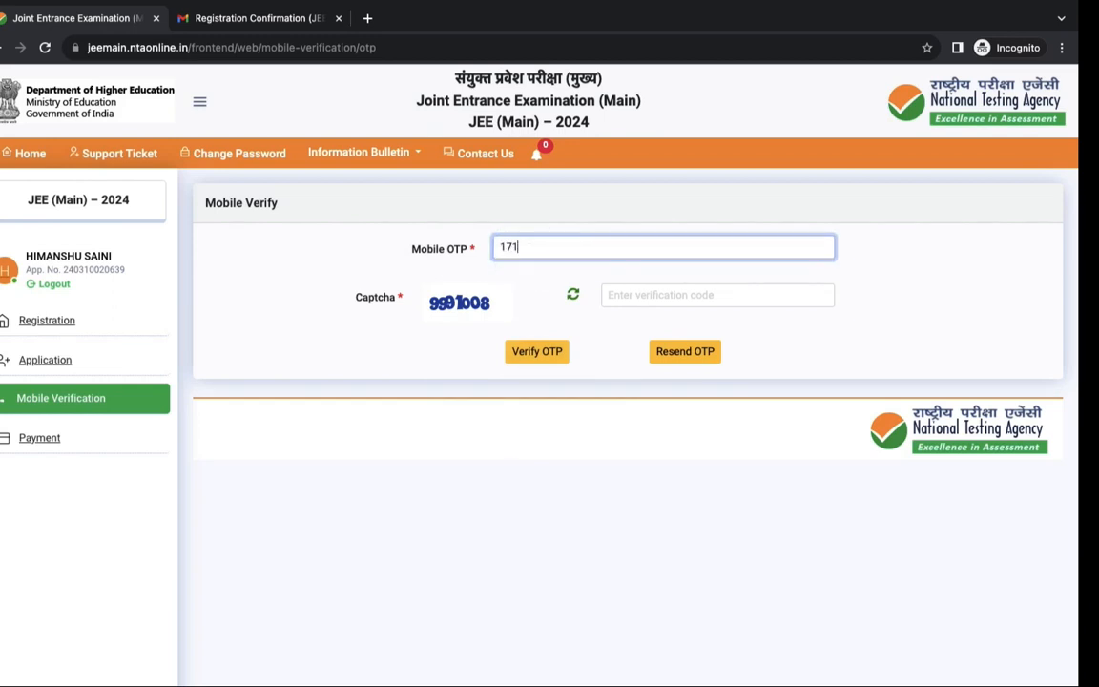
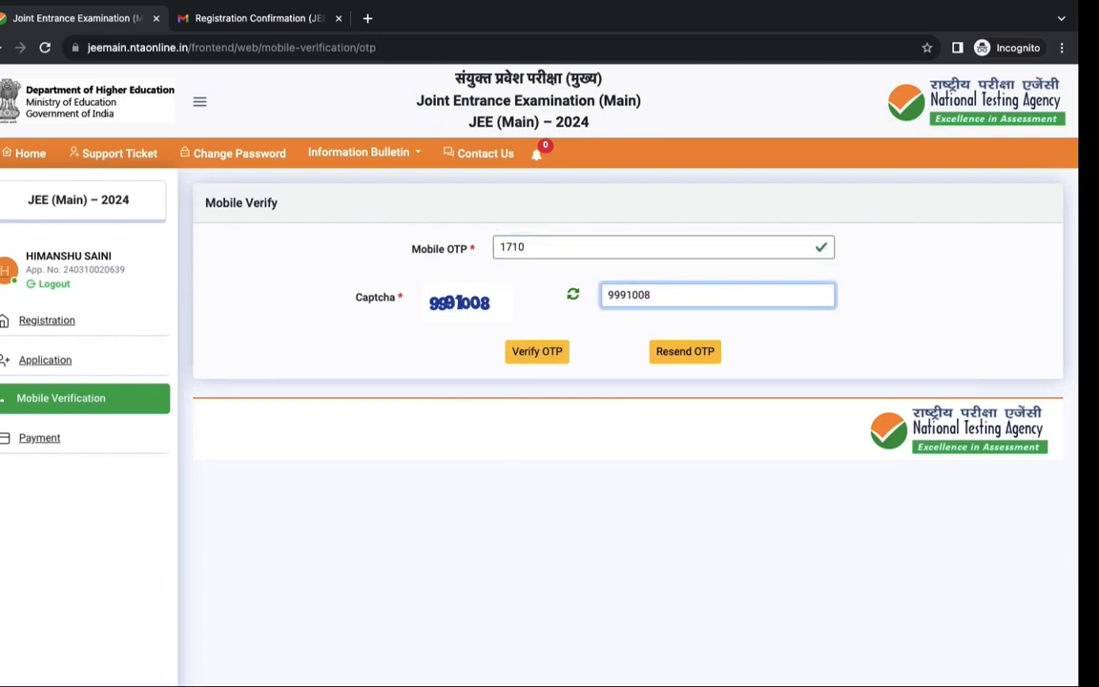
{"action": "left_click", "coordinate": [536, 351]}
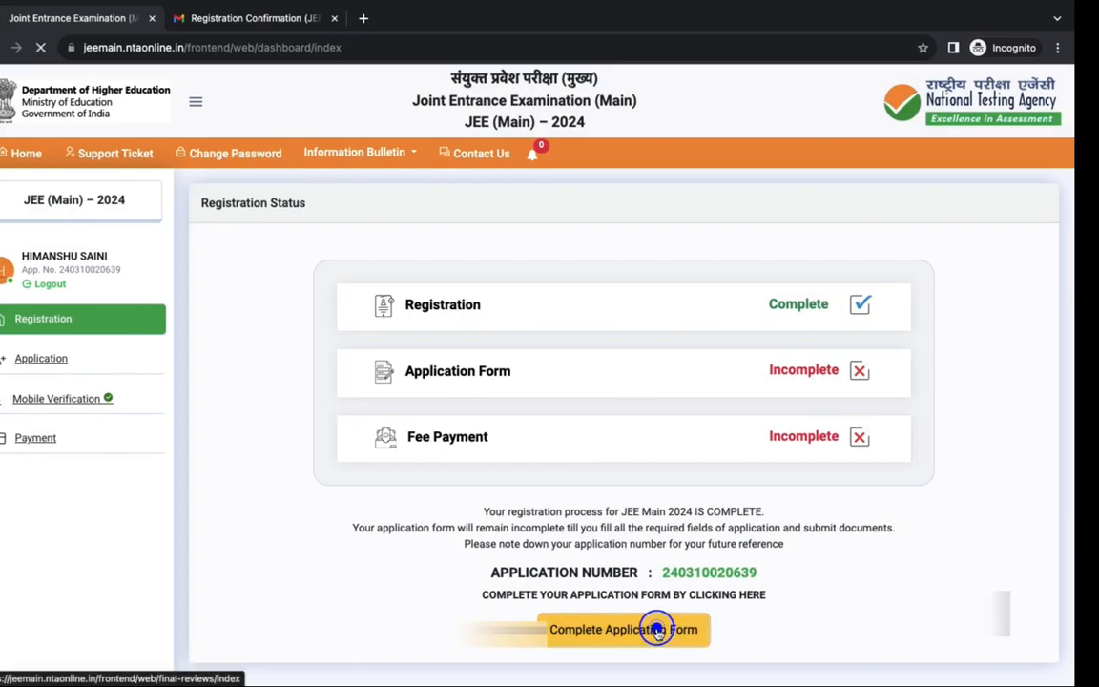
- Reopen the application form for review and give it final submission
{"action": "left_click", "coordinate": [623, 629]}
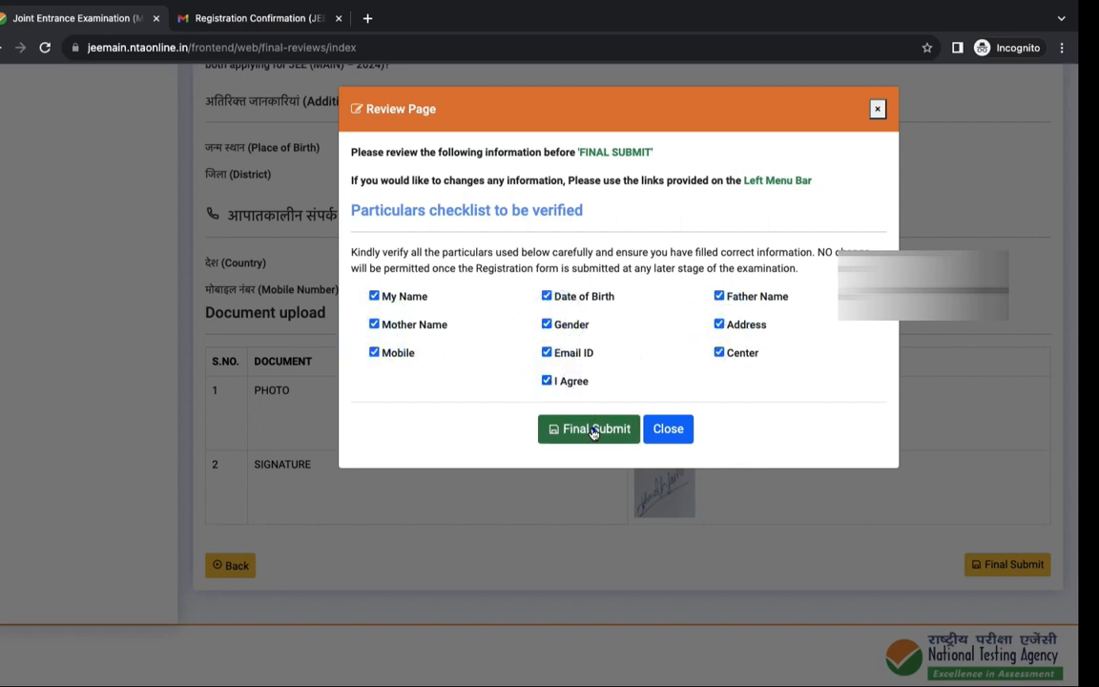
{"action": "left_click", "coordinate": [589, 428]}
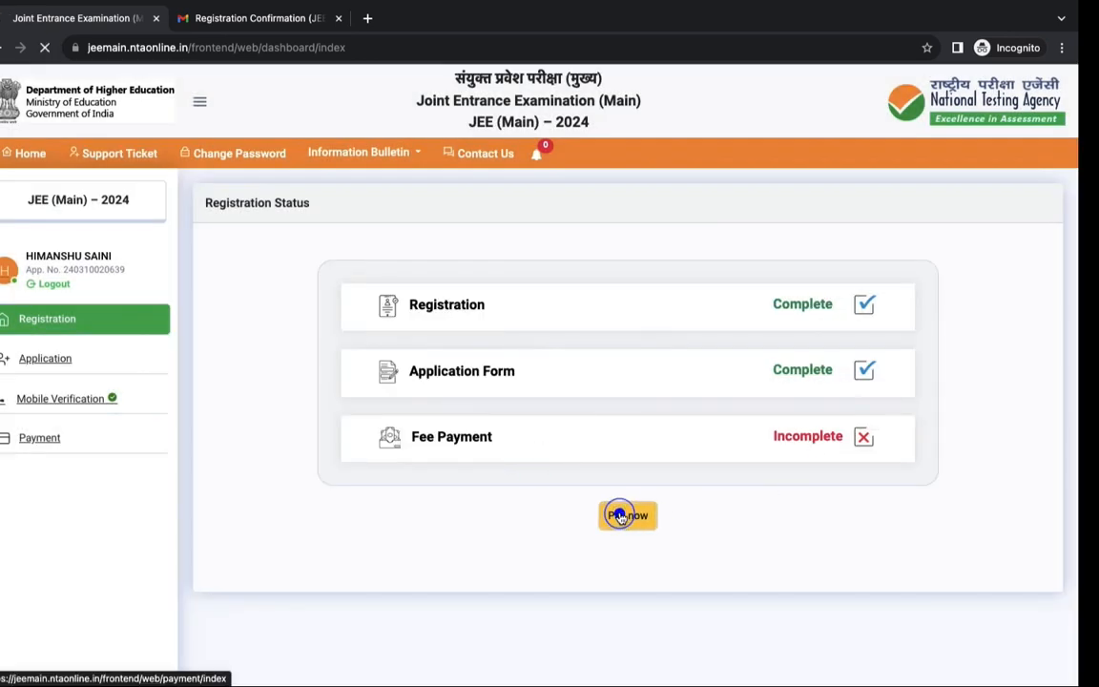
- Pay the Rs 1000 application fee via SBI ePay Lite and return to the JEE site
{"action": "left_click", "coordinate": [627, 516]}
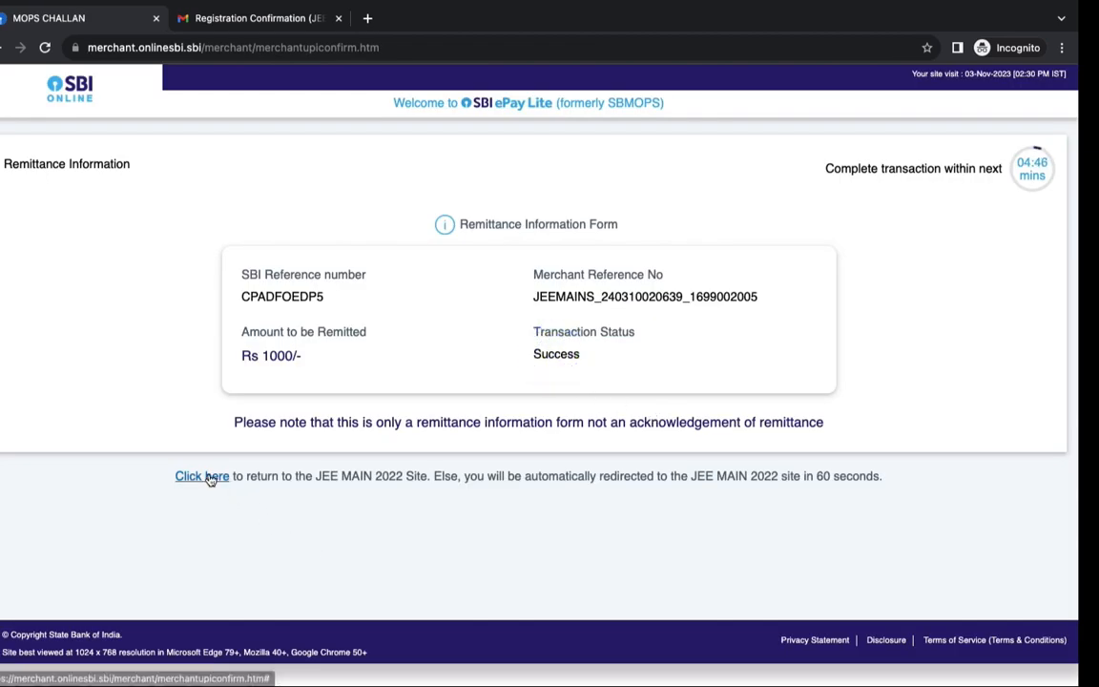
{"action": "left_click", "coordinate": [188, 476]}
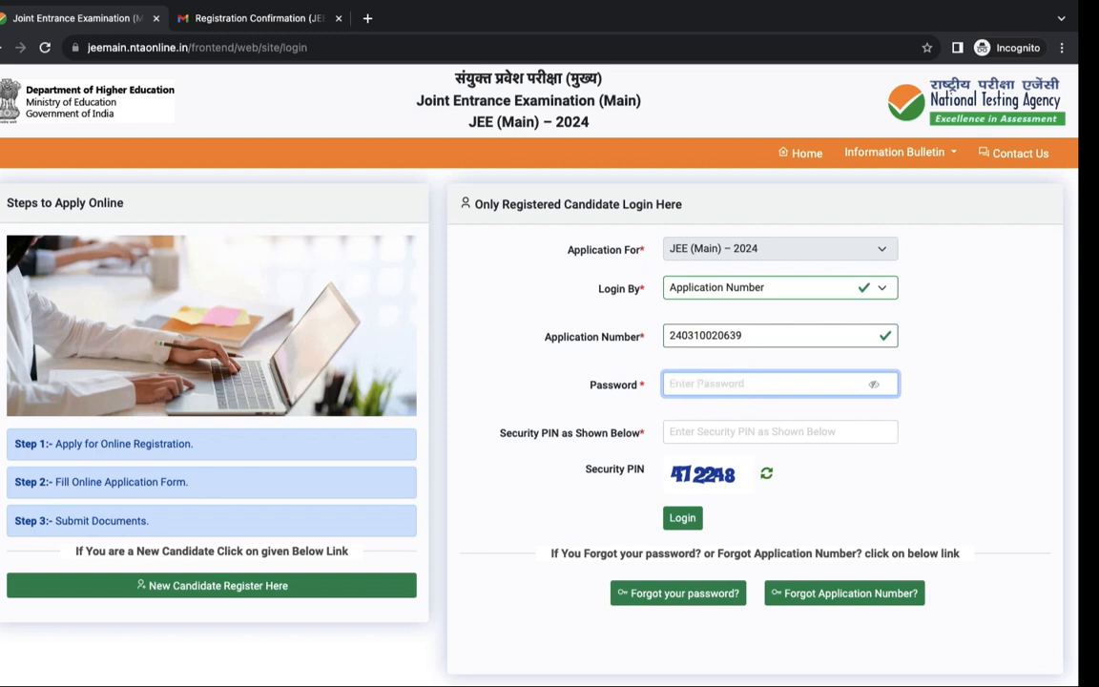
- Log back into the candidate account and download the completed application form
{"action": "left_click", "coordinate": [682, 517]}
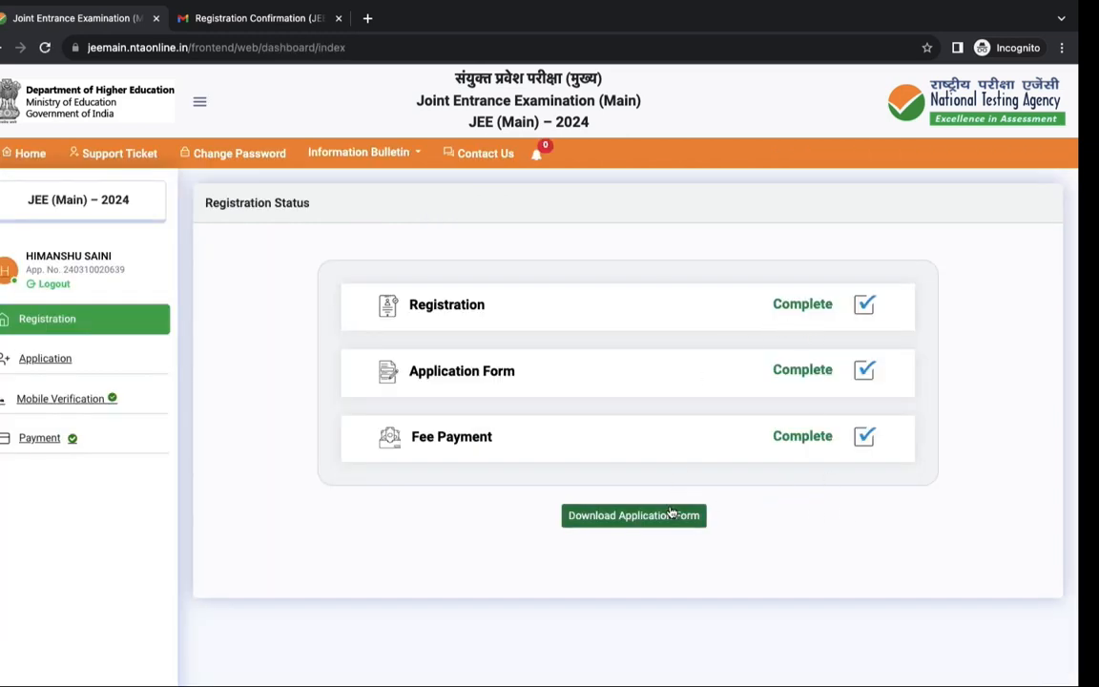
{"action": "left_click", "coordinate": [633, 515]}
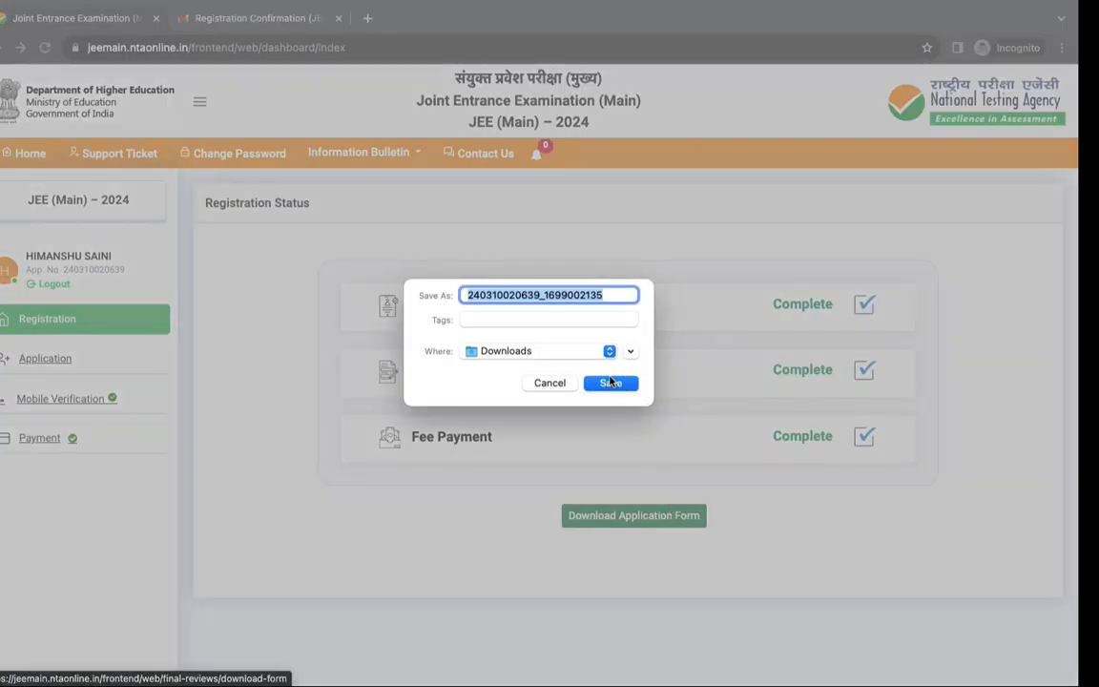